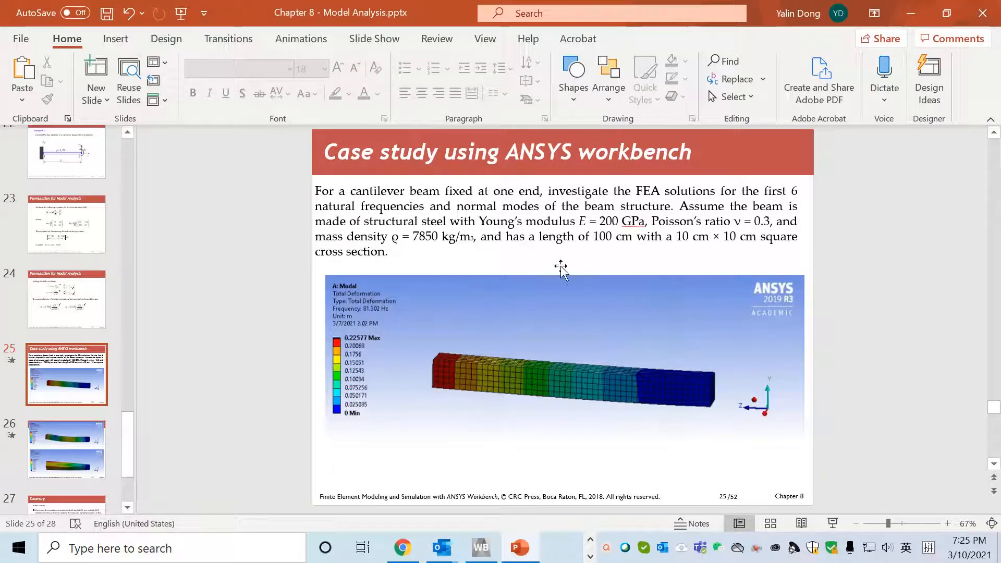
mouse_move(744, 331)
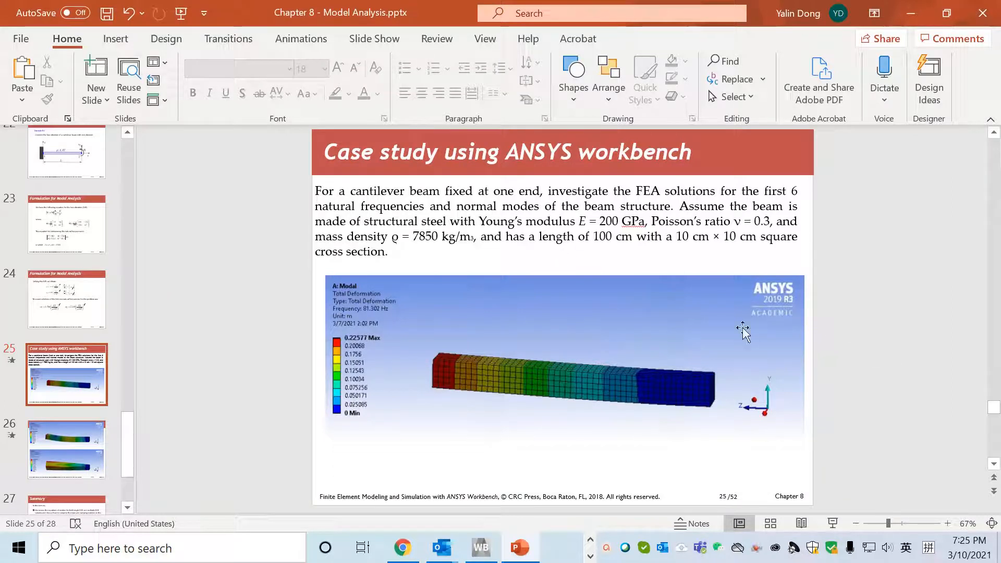
- Reveal the playback controls of the beam animation on the case study slide
click(441, 415)
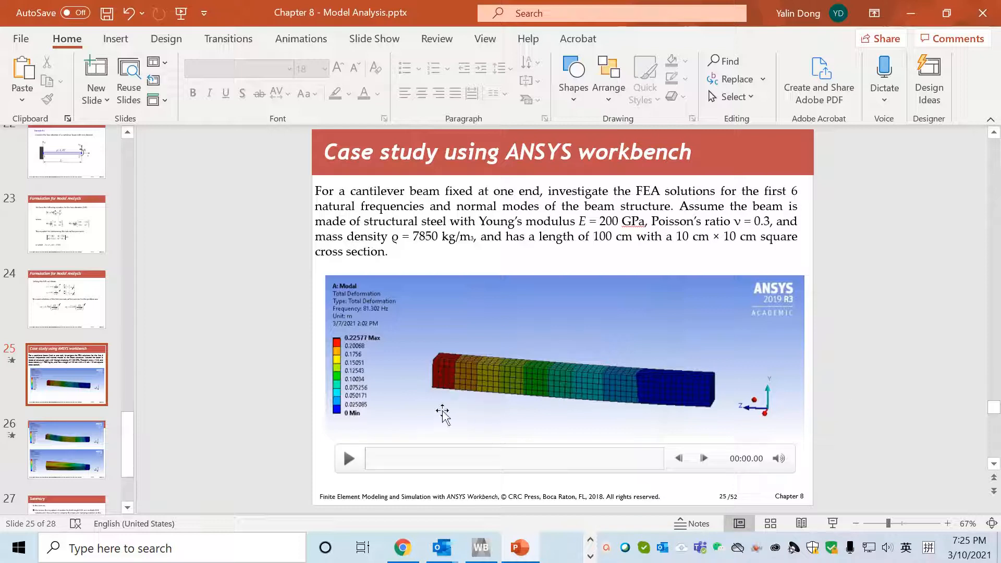
mouse_move(830, 428)
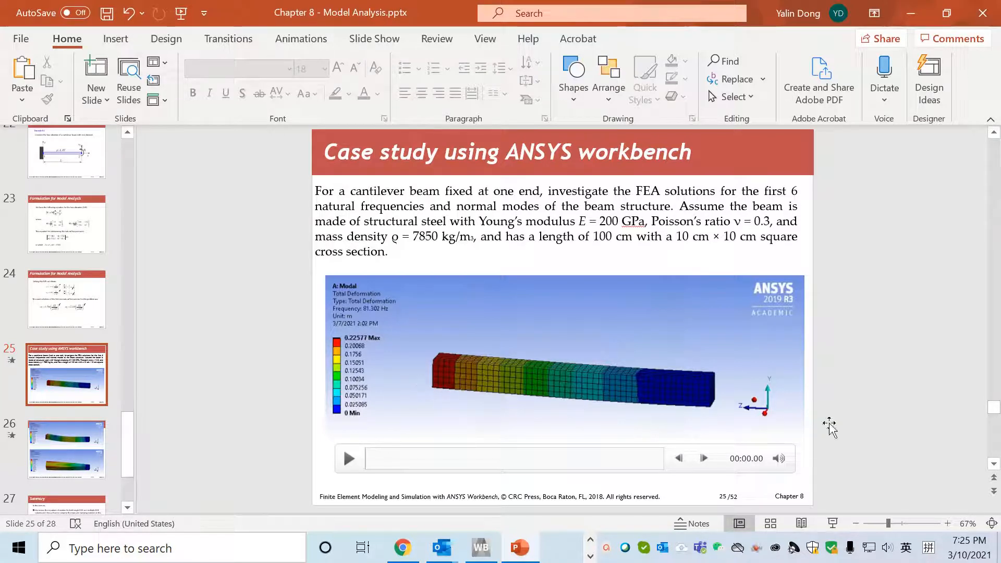
mouse_move(745, 436)
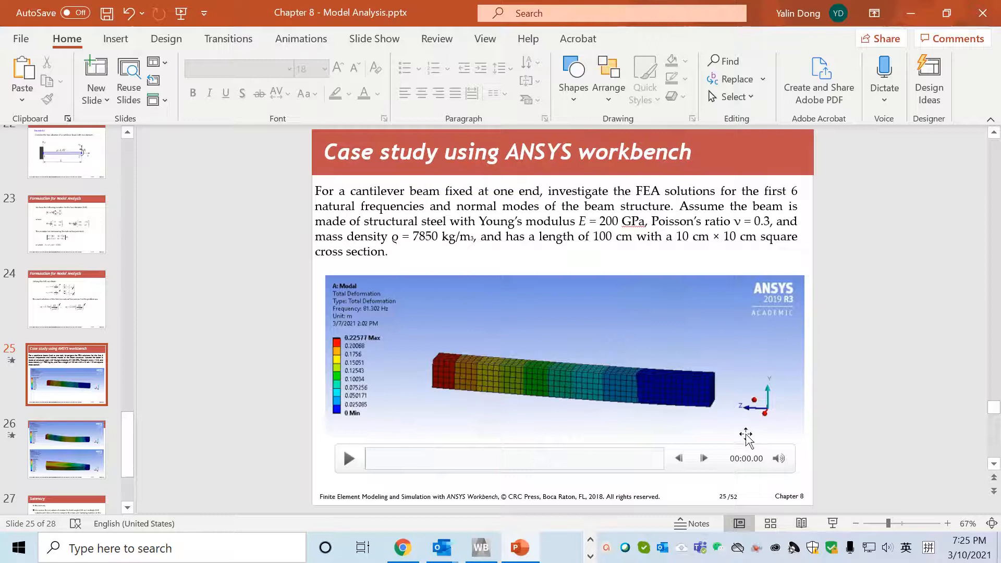
mouse_move(688, 399)
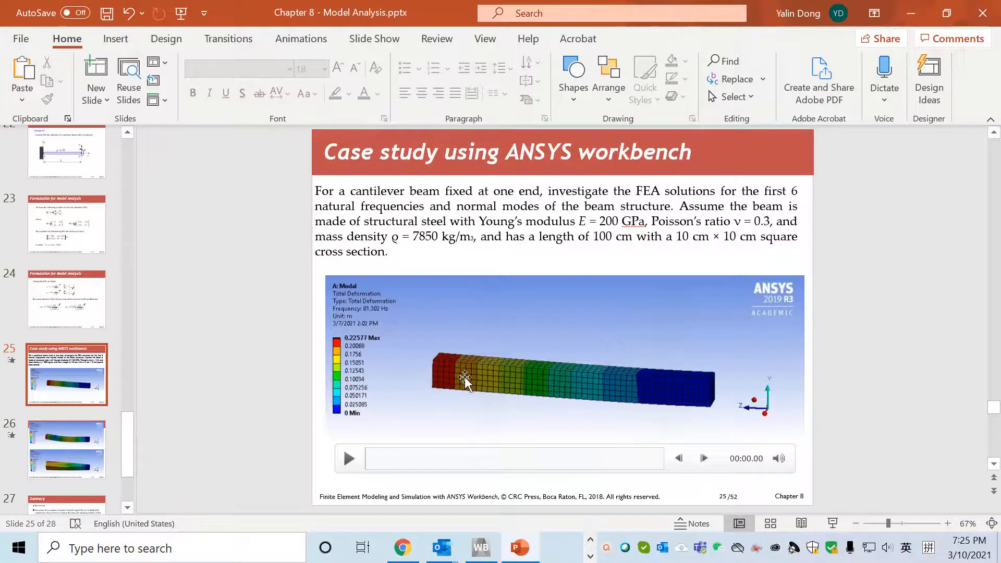
mouse_move(737, 325)
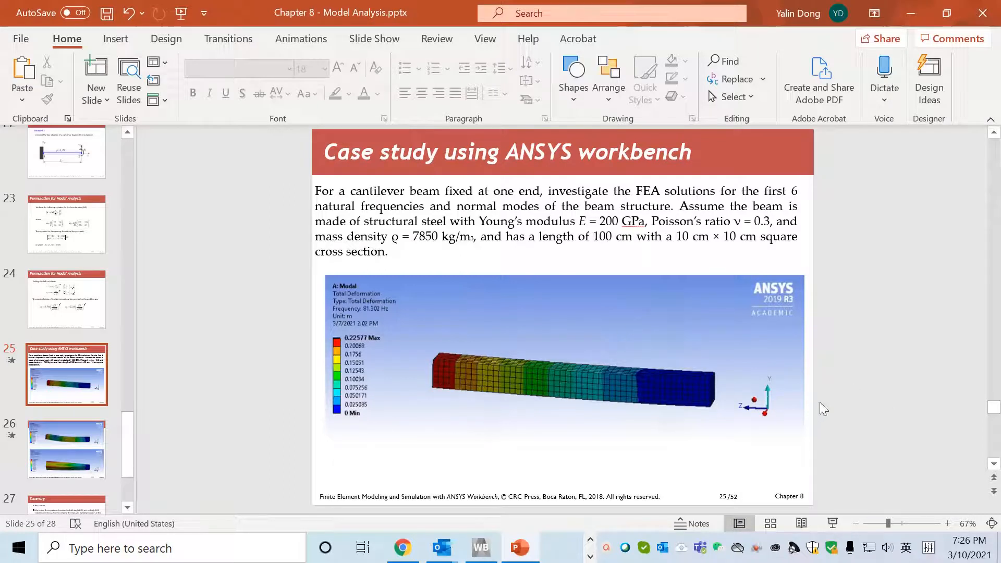
mouse_move(846, 397)
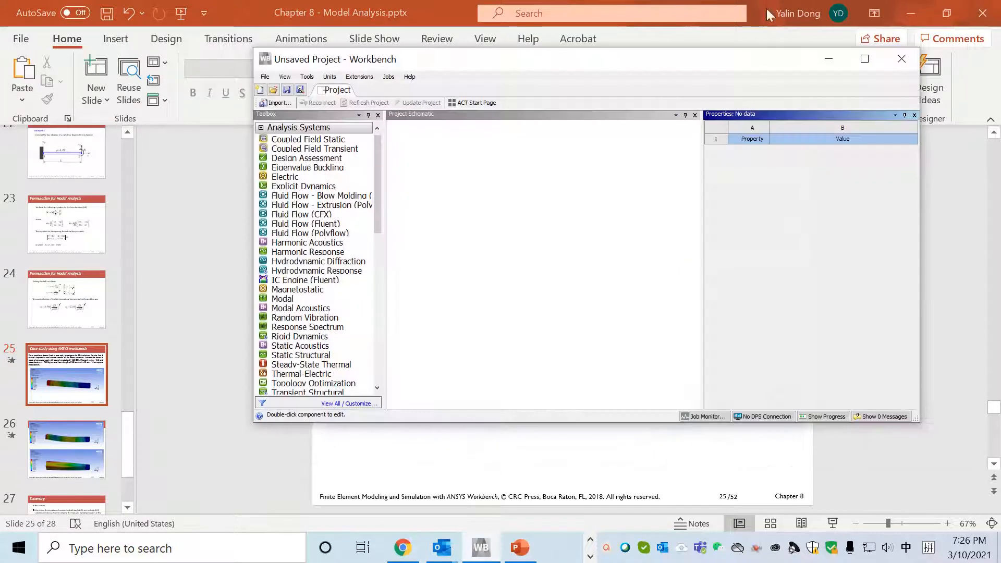
- Maximize Workbench and pick a Modal analysis system from the Toolbox
click(864, 58)
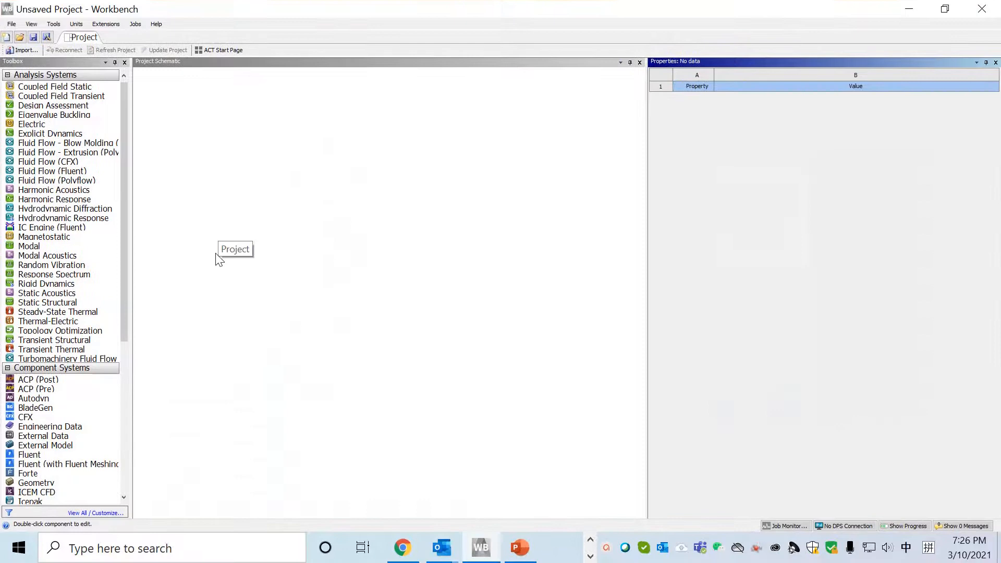
click(29, 246)
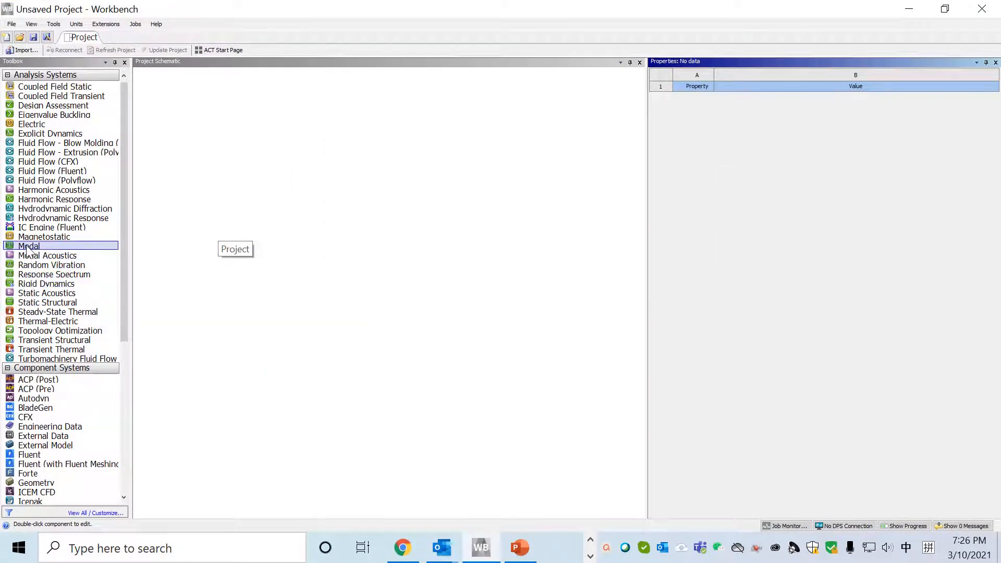
mouse_move(29, 246)
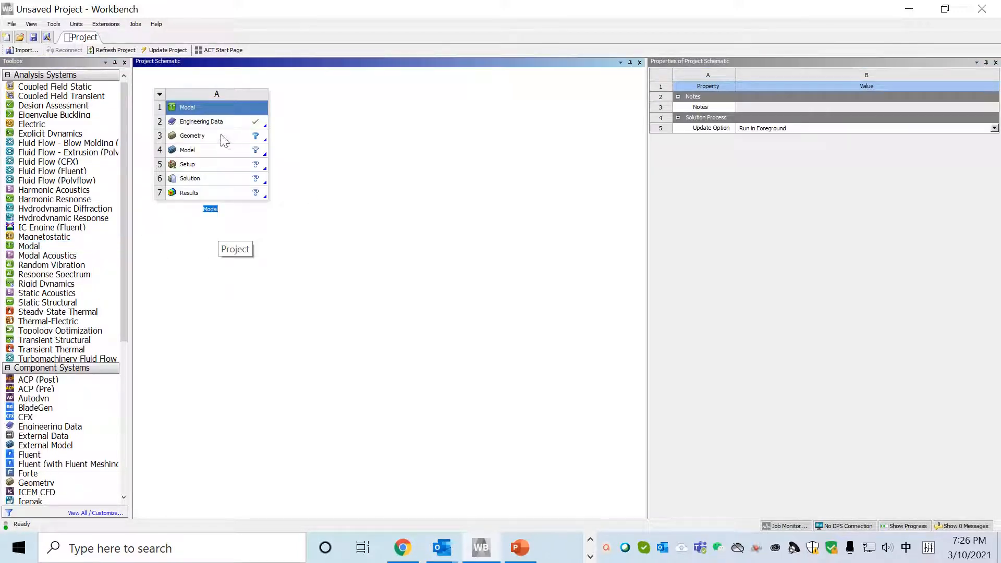
mouse_move(346, 265)
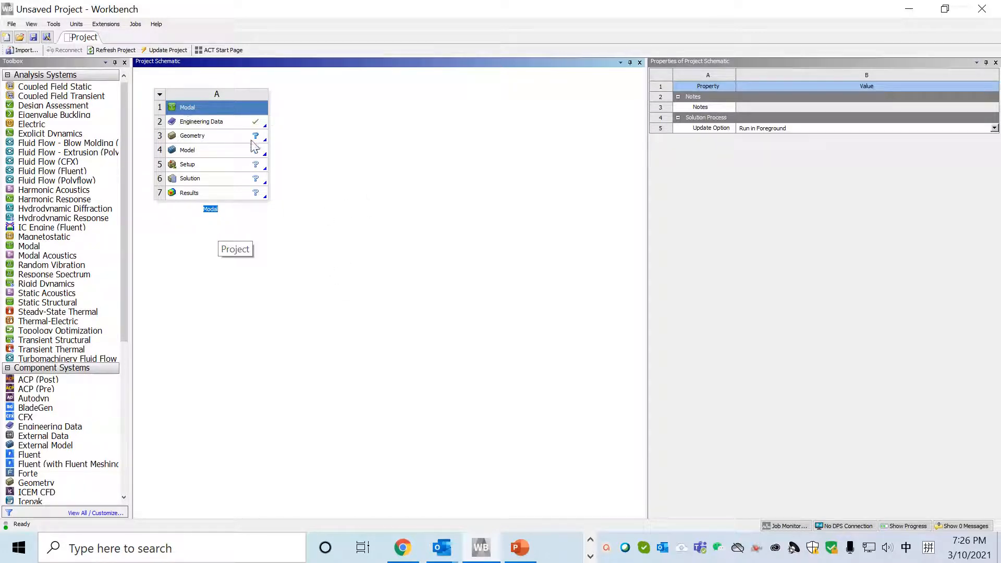
mouse_move(220, 139)
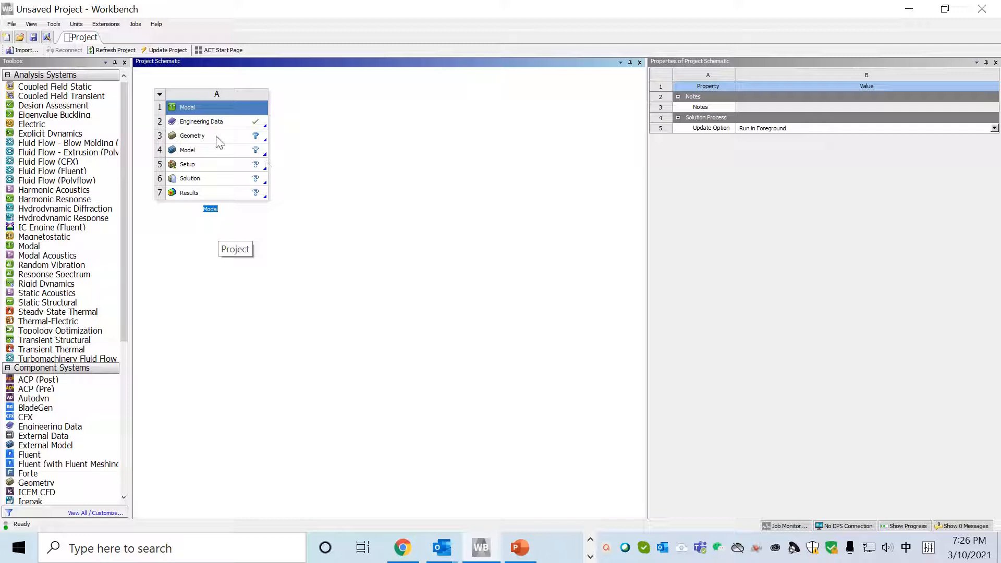
- Review the Geometry cell A3 properties and open it for editing in SpaceClaim
click(191, 135)
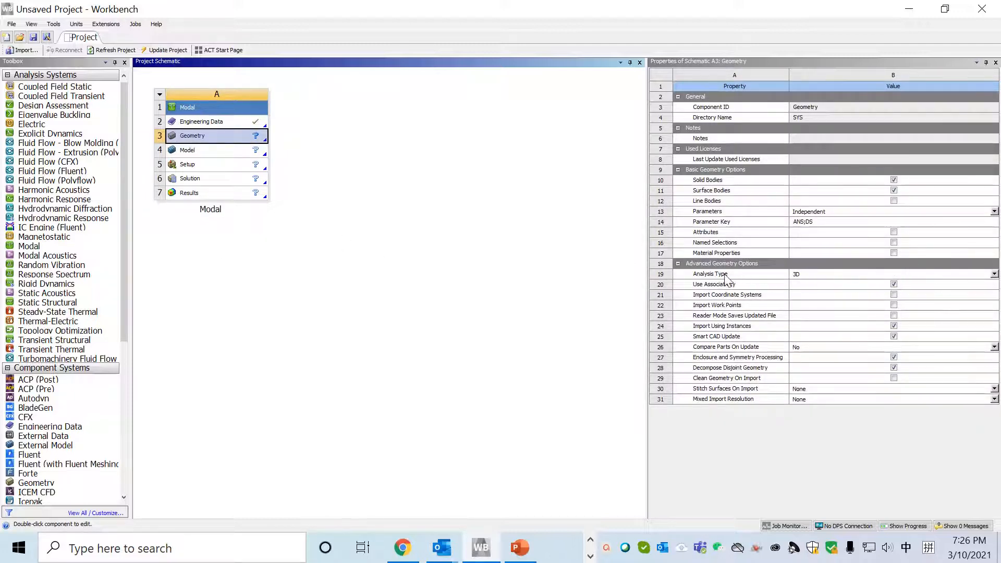
mouse_move(797, 279)
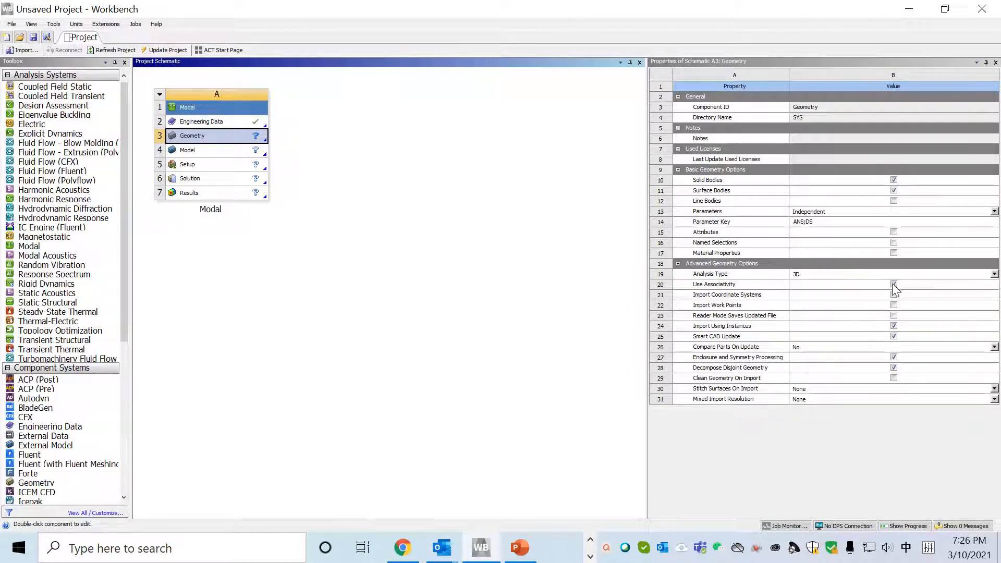
click(893, 283)
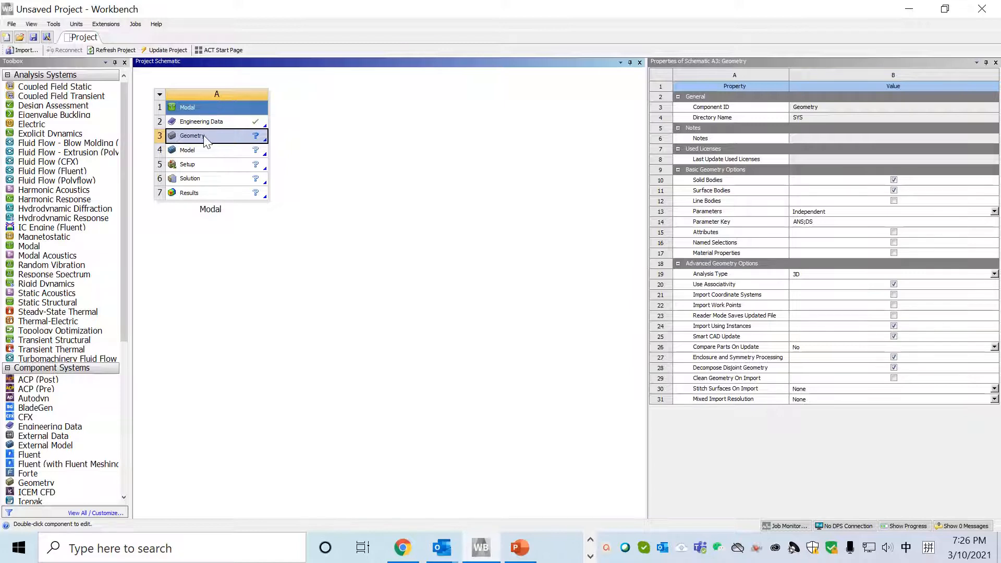
double_click(192, 135)
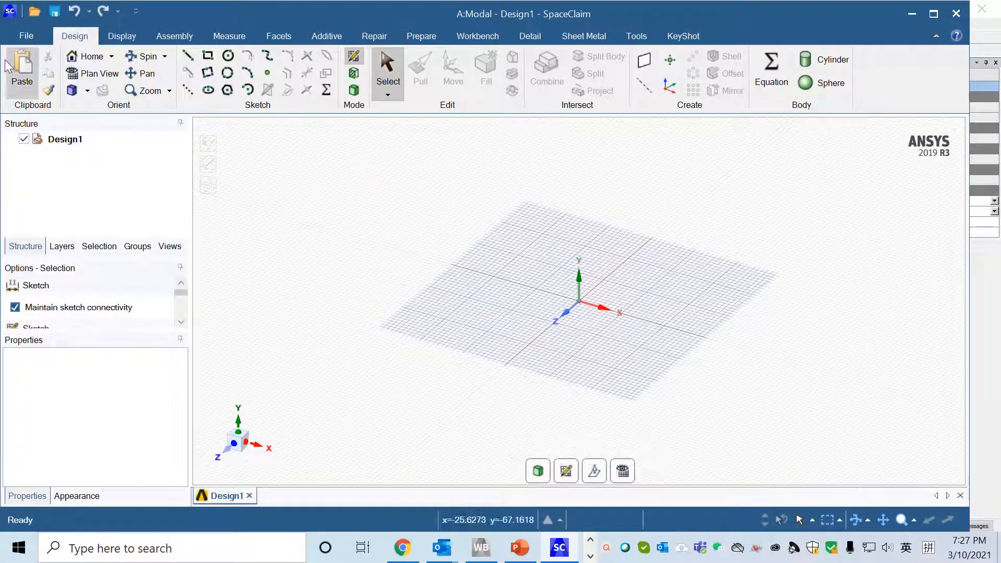
- In SpaceClaim Options, set length units to centimeters with 1 cm minor grid spacing
click(25, 35)
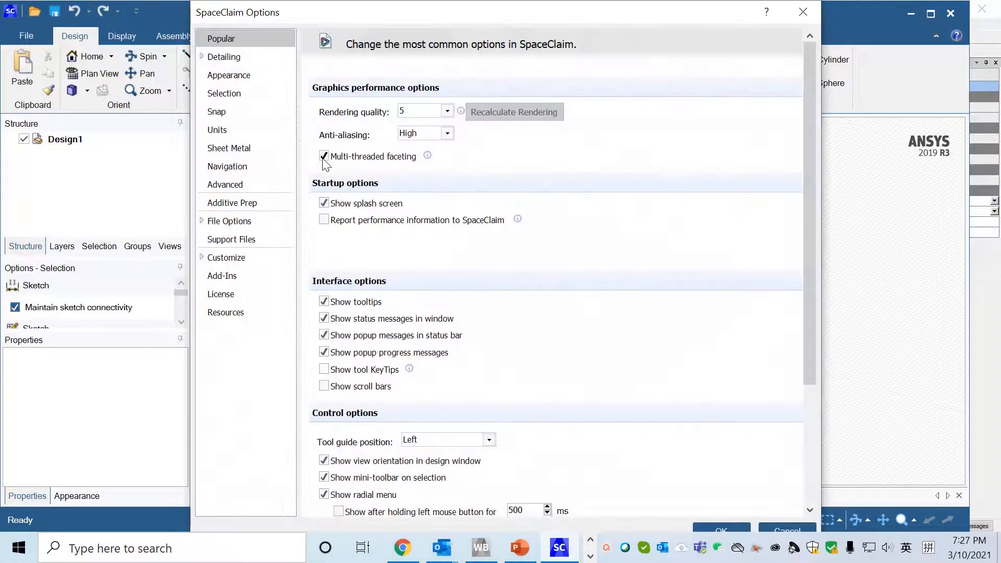
click(216, 129)
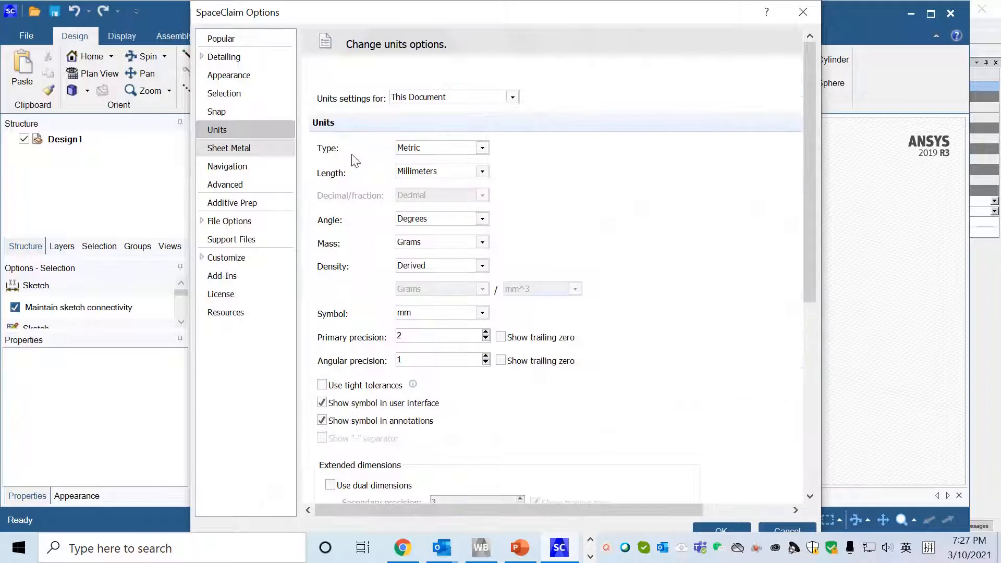
mouse_move(483, 172)
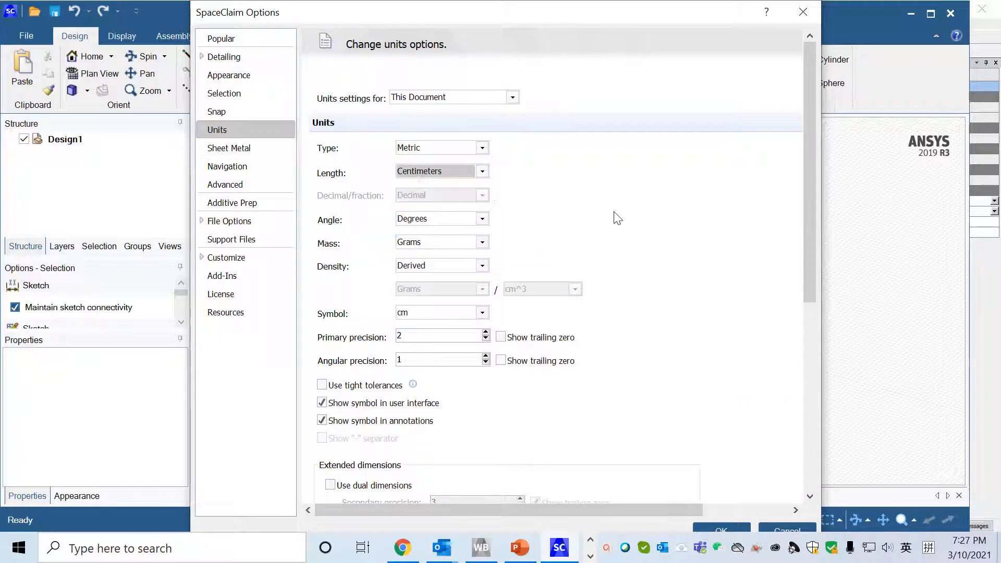
scroll(down, 3)
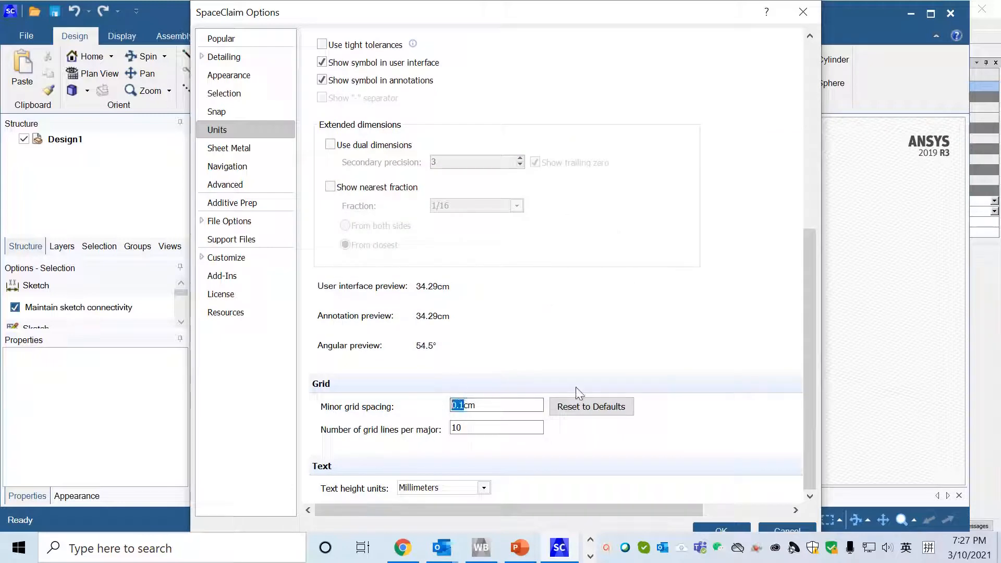
mouse_move(621, 391)
text(1)
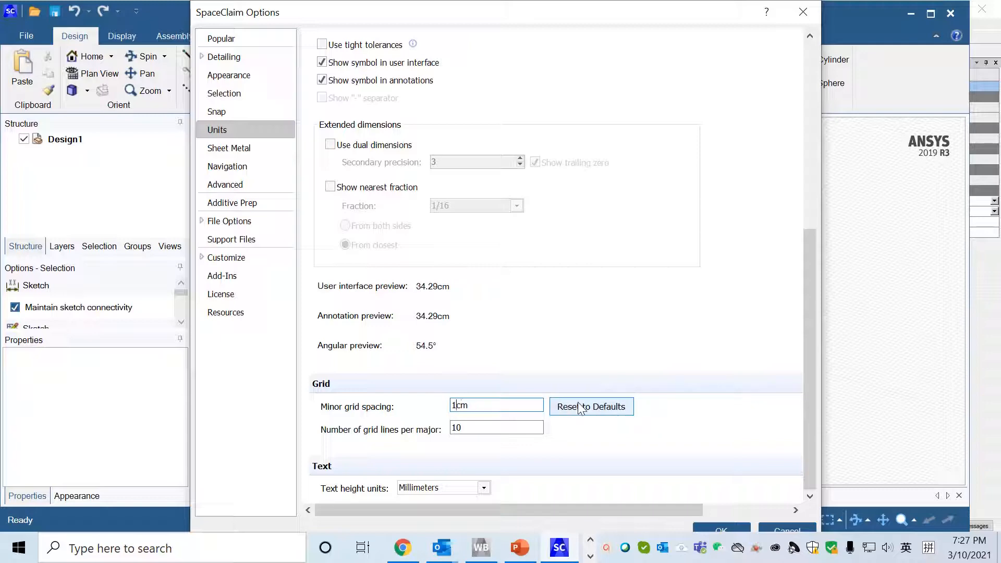
mouse_move(721, 531)
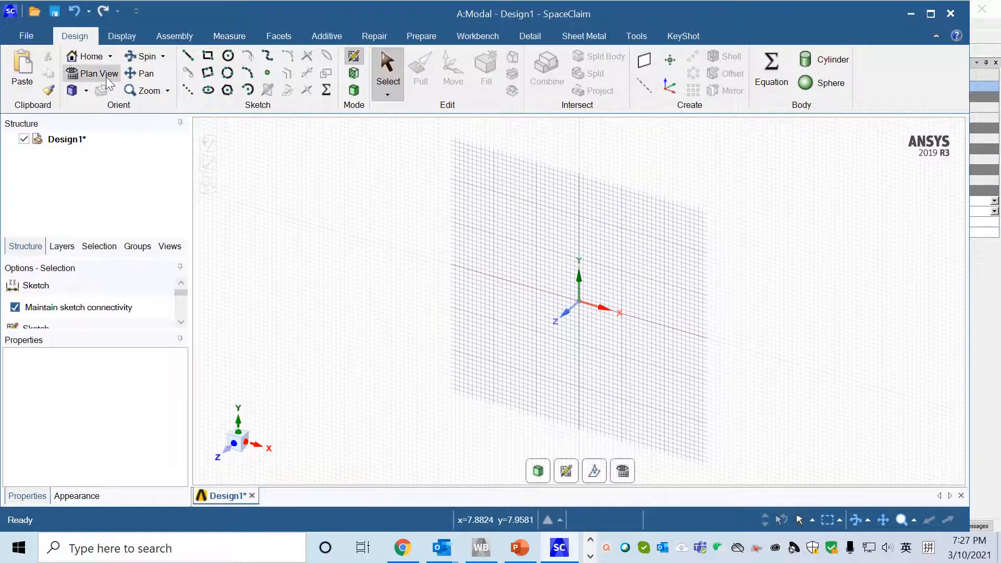
- In plan view, draw a 10 cm by 10 cm rectangle from the origin
click(99, 73)
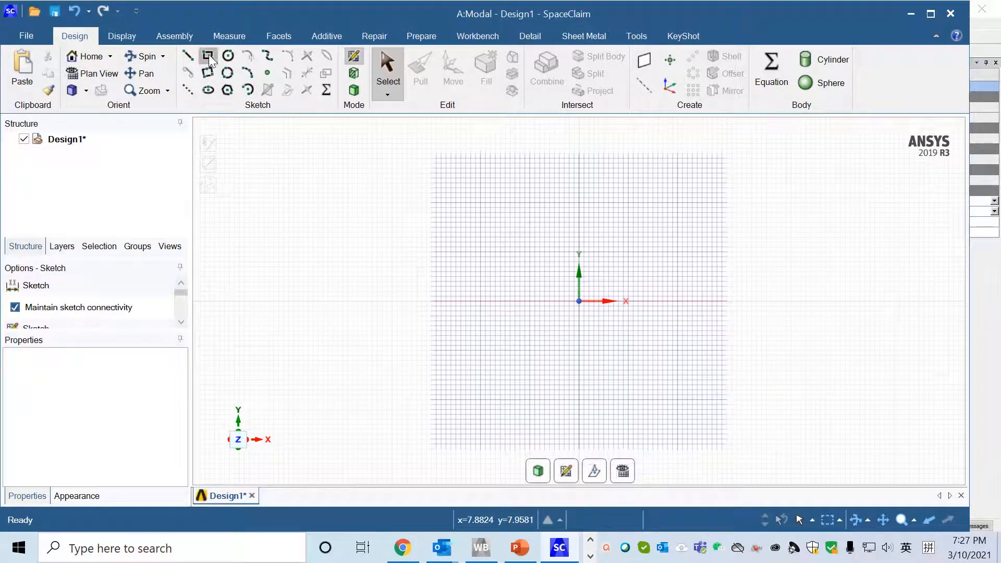
click(209, 57)
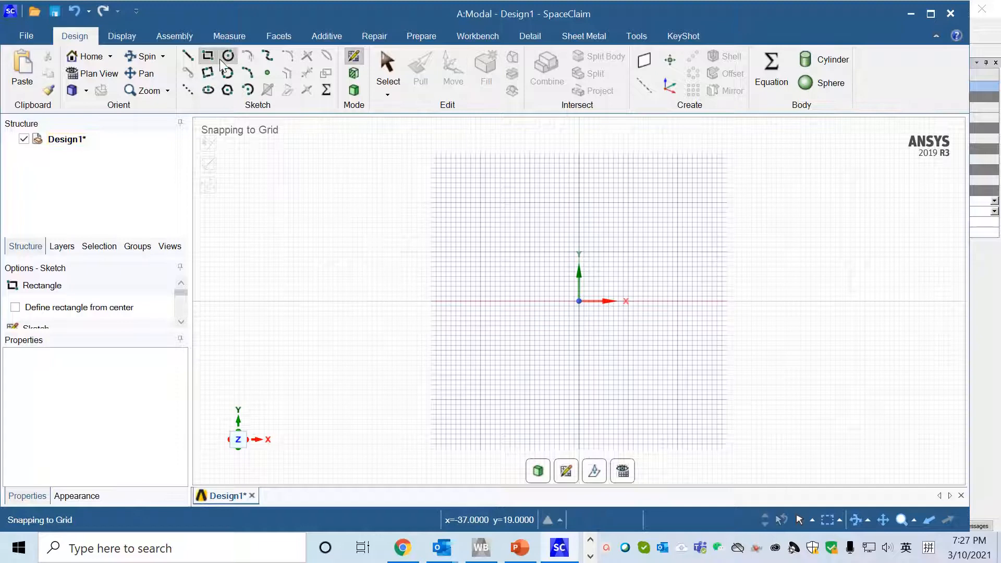
mouse_move(206, 56)
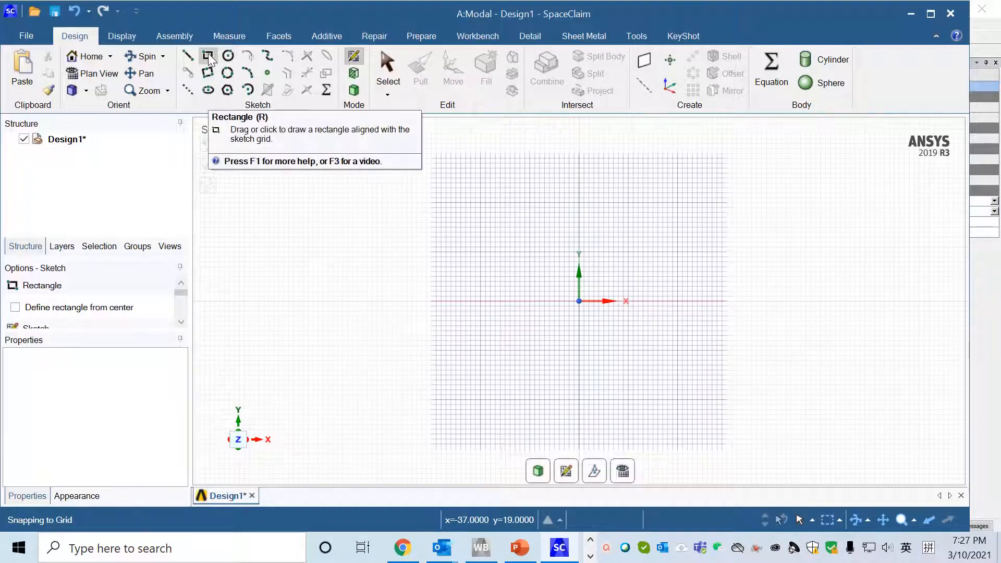
mouse_move(578, 303)
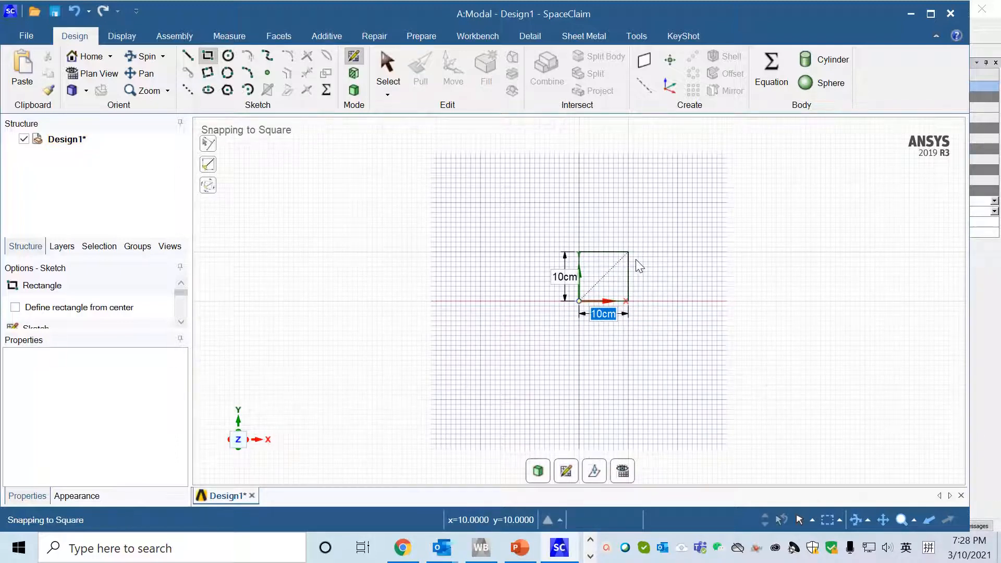
click(628, 261)
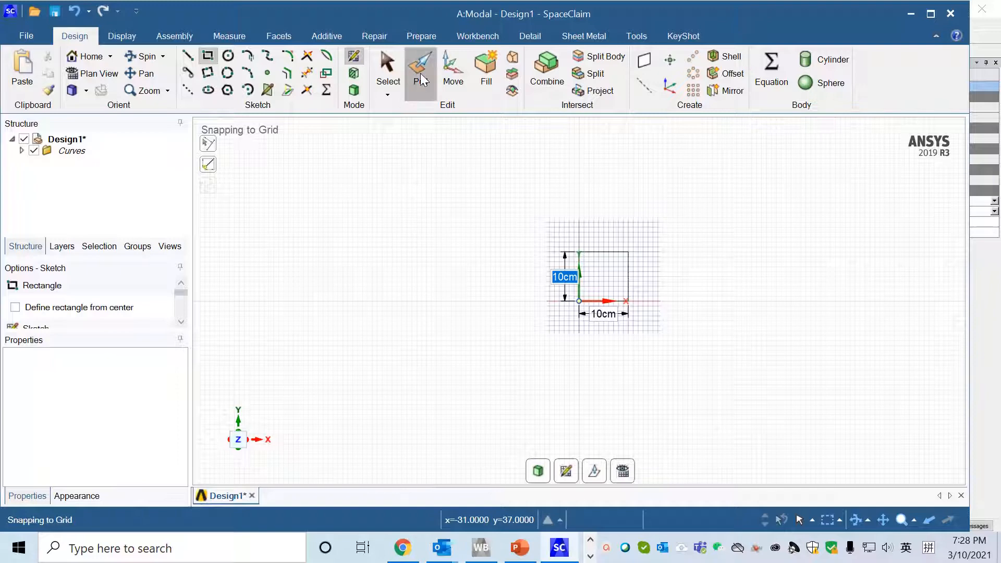
- Pull the square face into a long solid beam and return to the Workbench Geometry cell
click(420, 70)
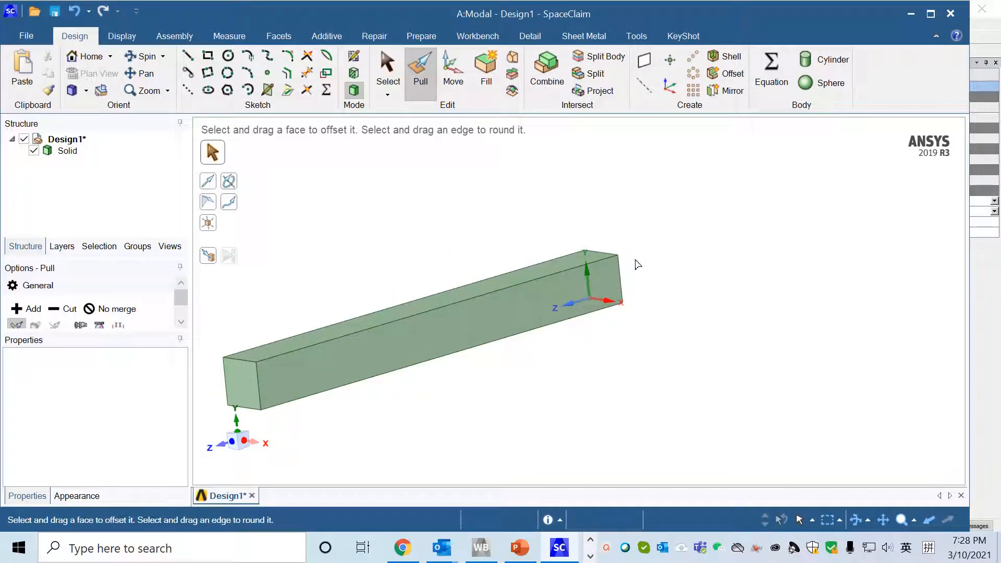
mouse_move(950, 13)
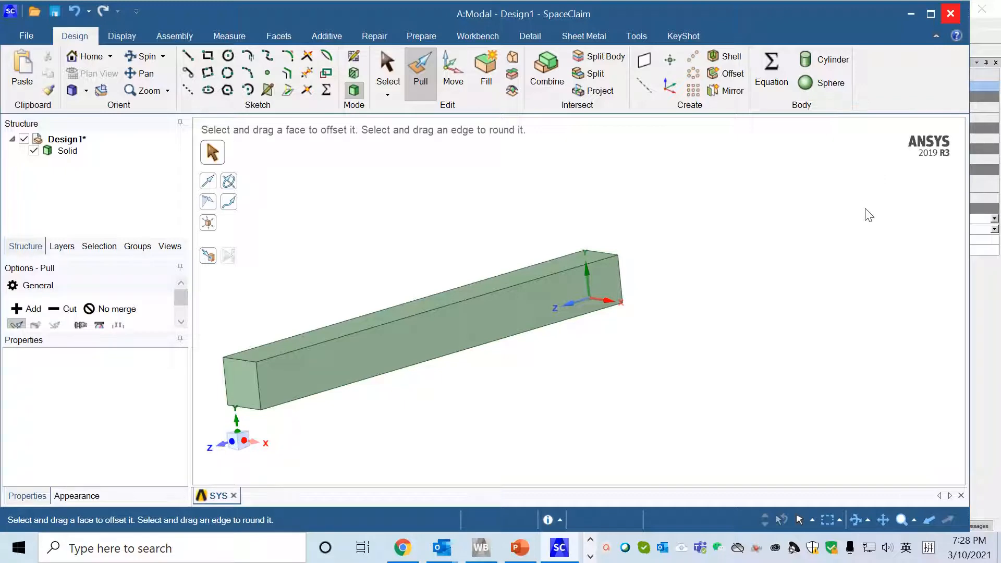
click(479, 548)
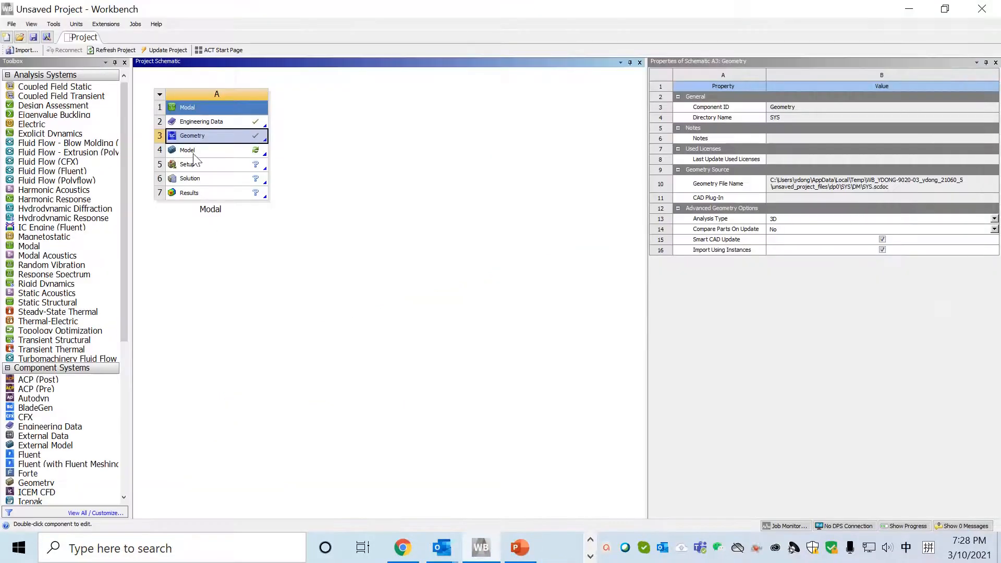
- Open the Modal system's Model cell to load the beam in ANSYS Mechanical
click(186, 150)
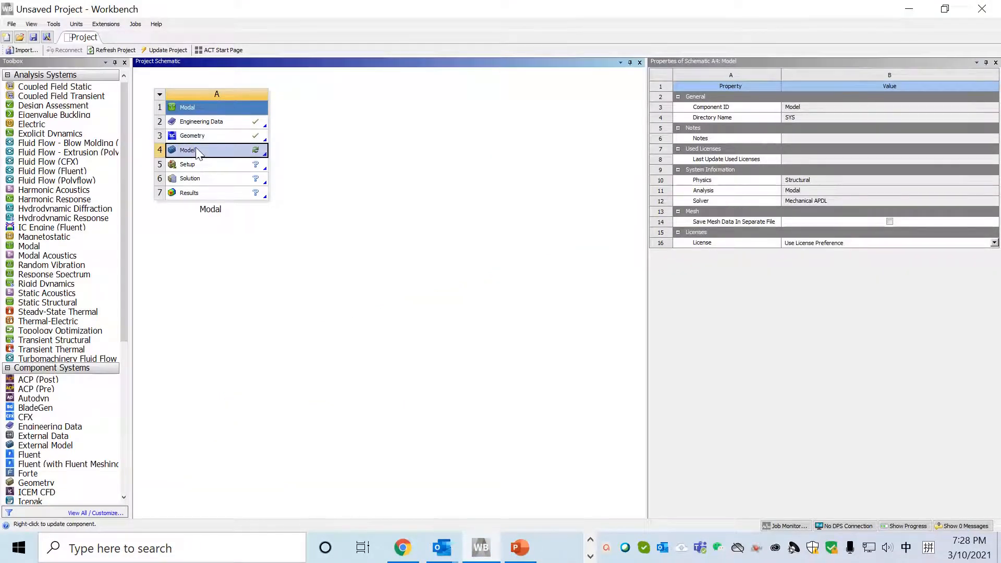
double_click(186, 150)
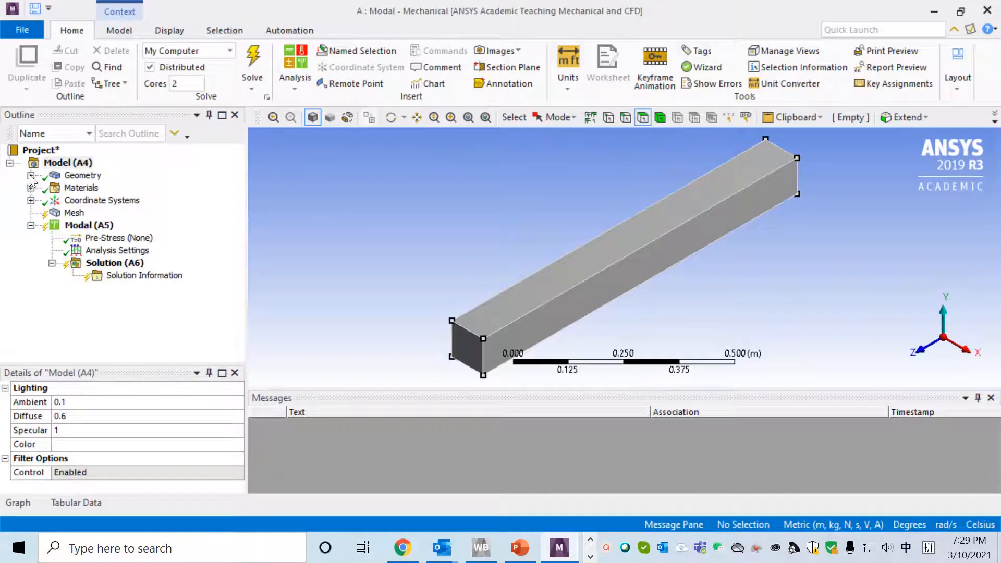
- Confirm the beam solid body uses Structural Steel, then show the Mesh details
click(31, 175)
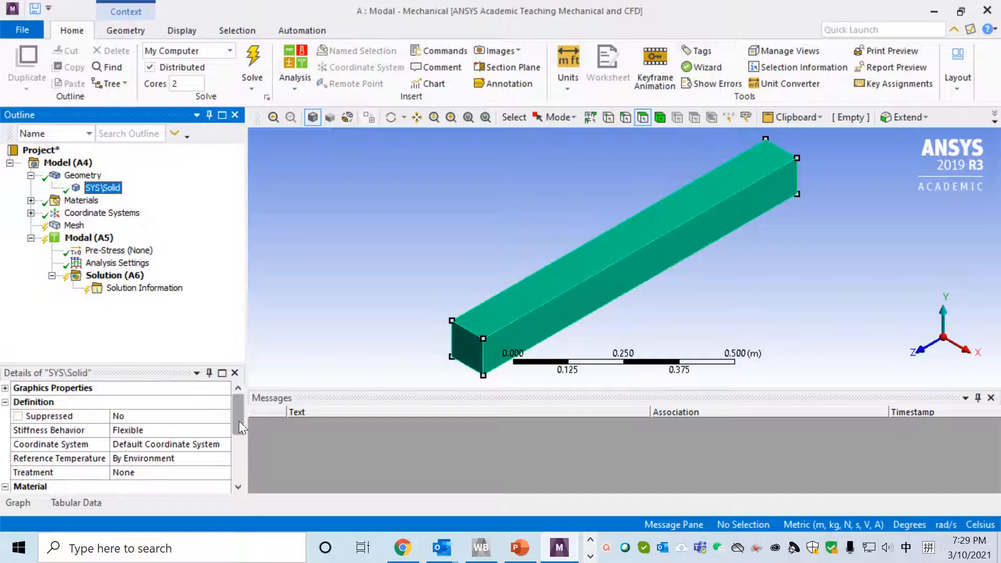
scroll(down, 3)
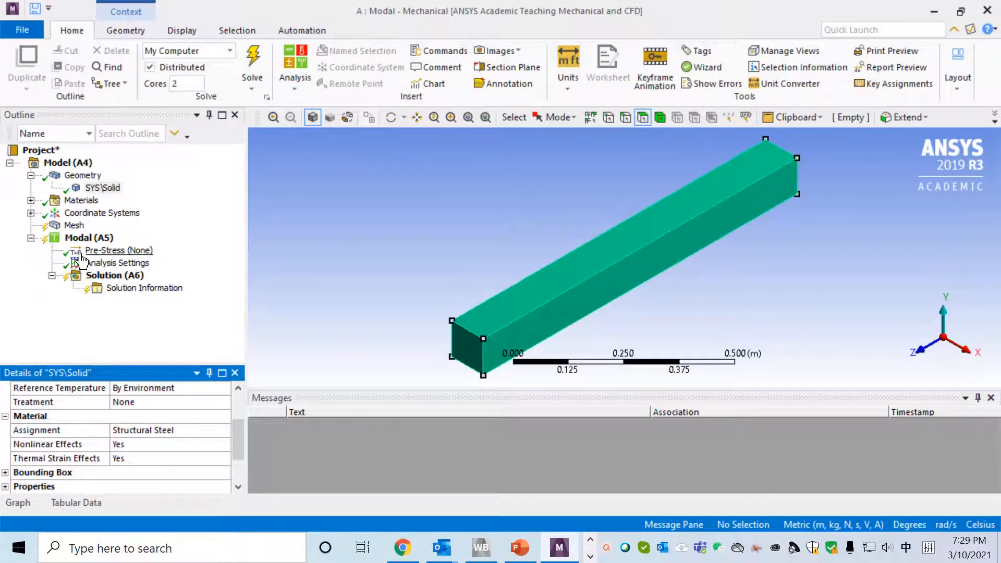
click(75, 226)
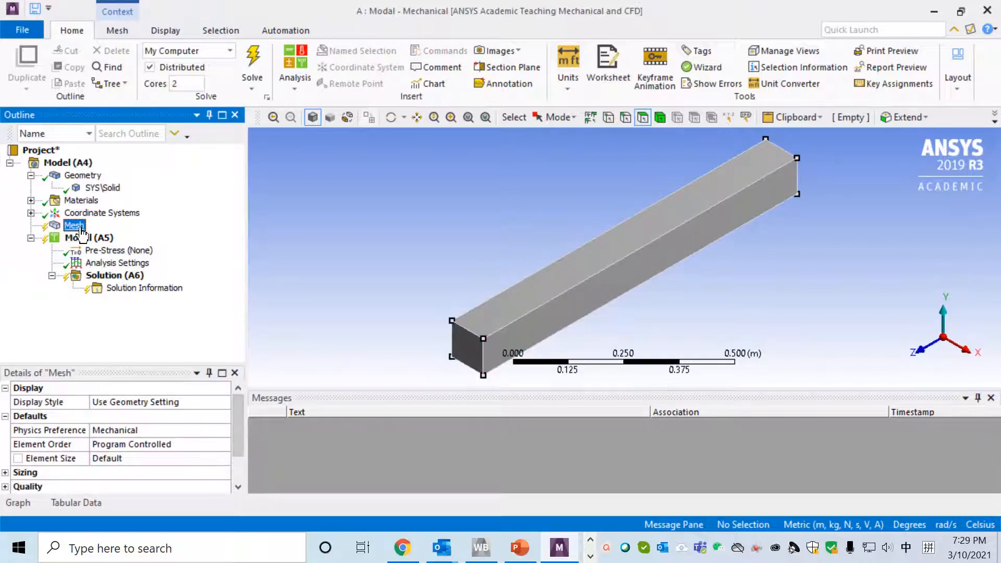
- Insert a Sizing control on the mesh and apply it to the beam body
right_click(74, 226)
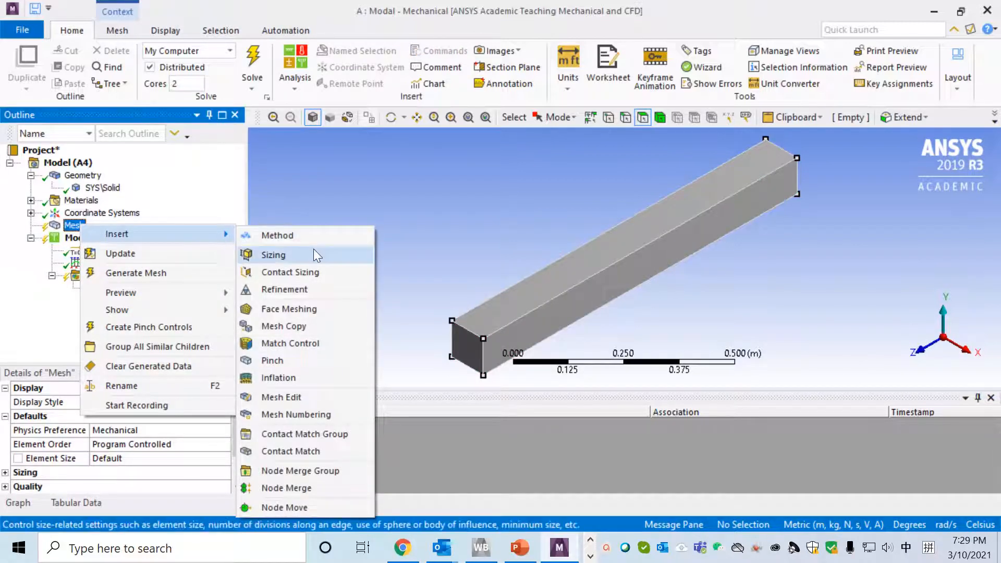
click(274, 255)
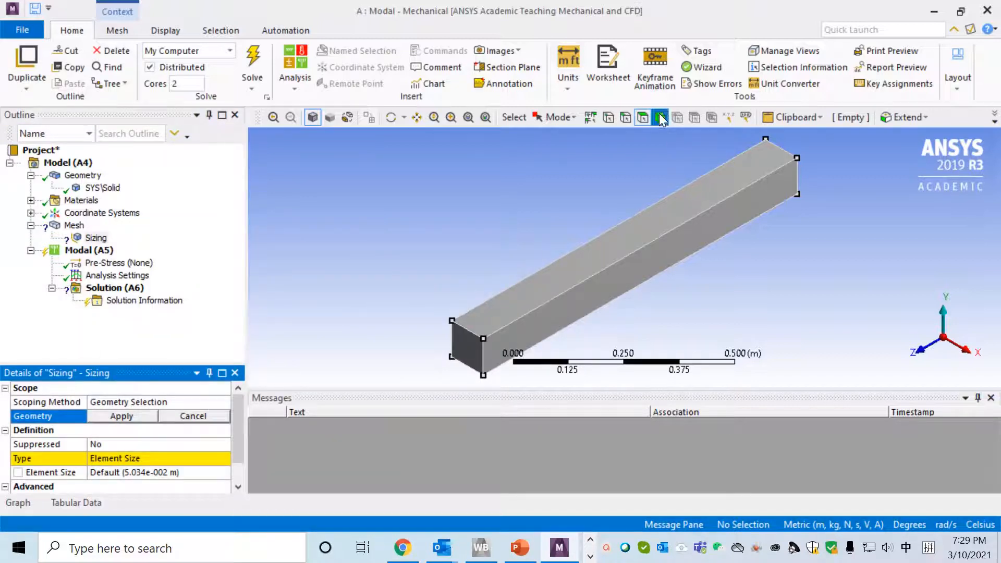
mouse_move(661, 117)
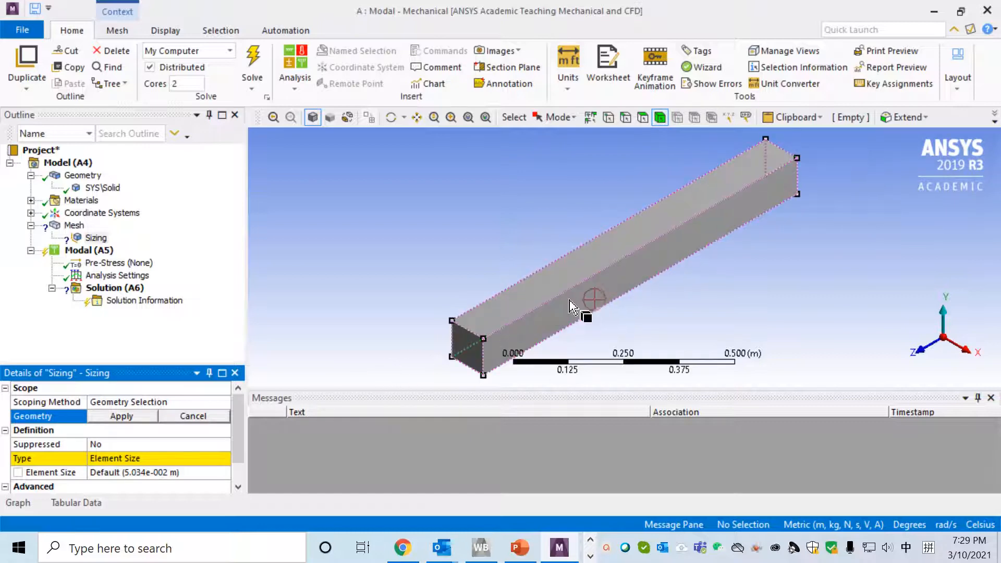
click(121, 416)
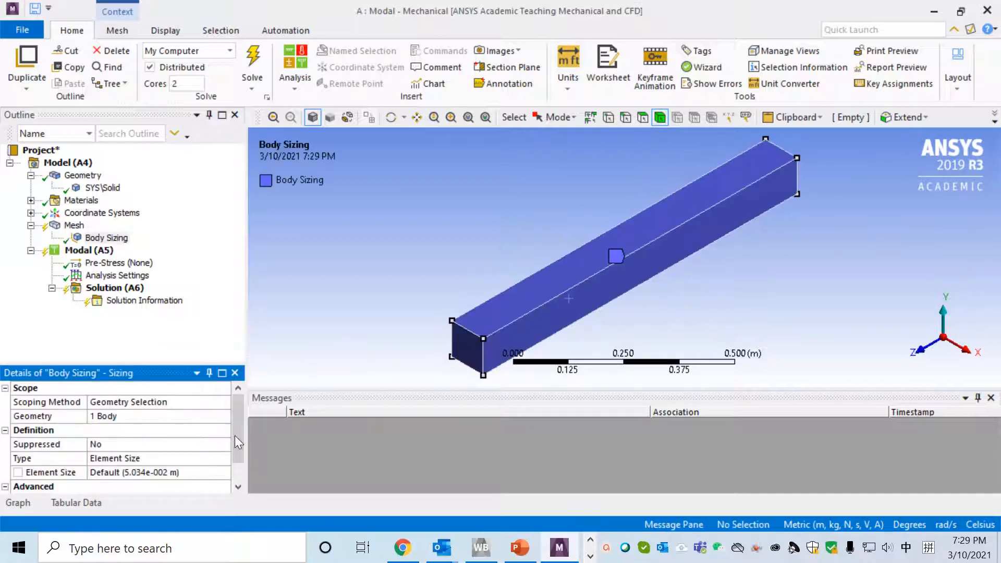
click(147, 444)
text(0)
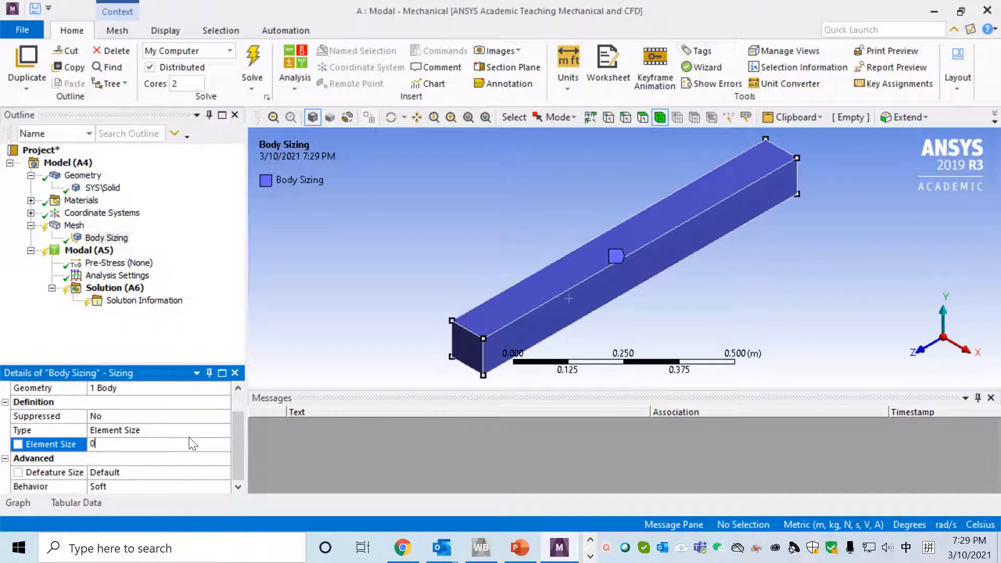
- Keep metre-based metric units and set the body sizing element size to 0.01 m
click(567, 64)
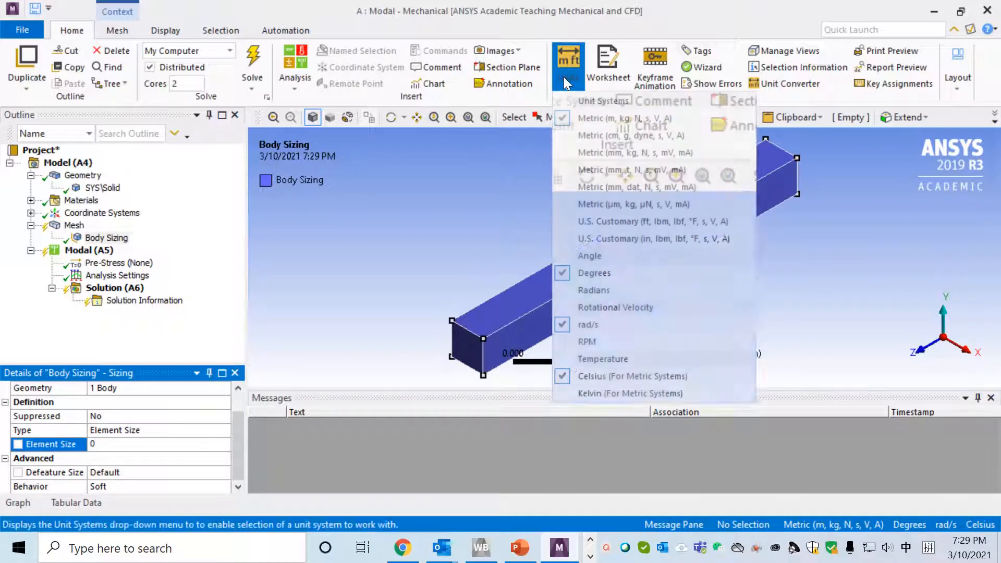
mouse_move(625, 118)
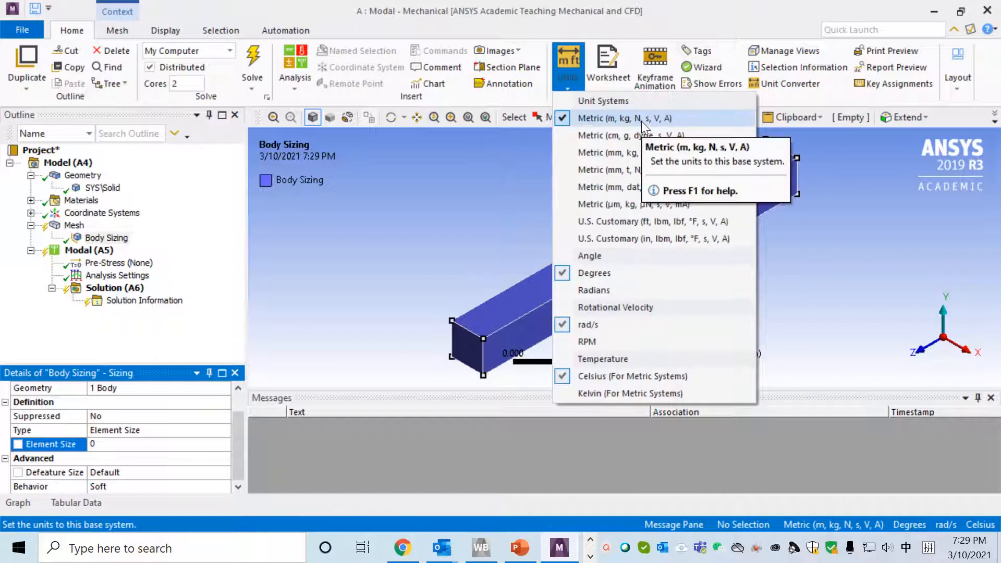
click(624, 118)
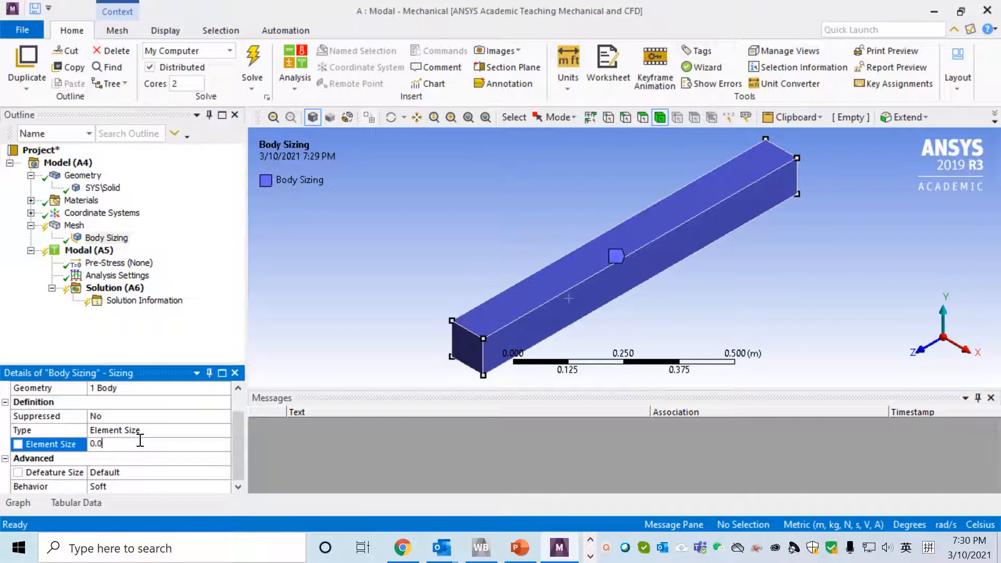
text(1.e-002 m)
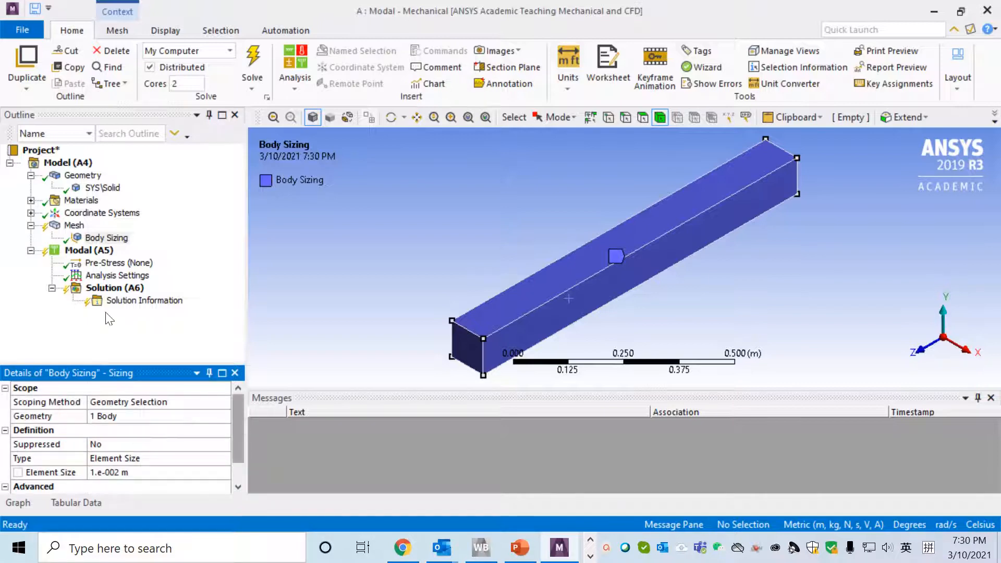
right_click(74, 225)
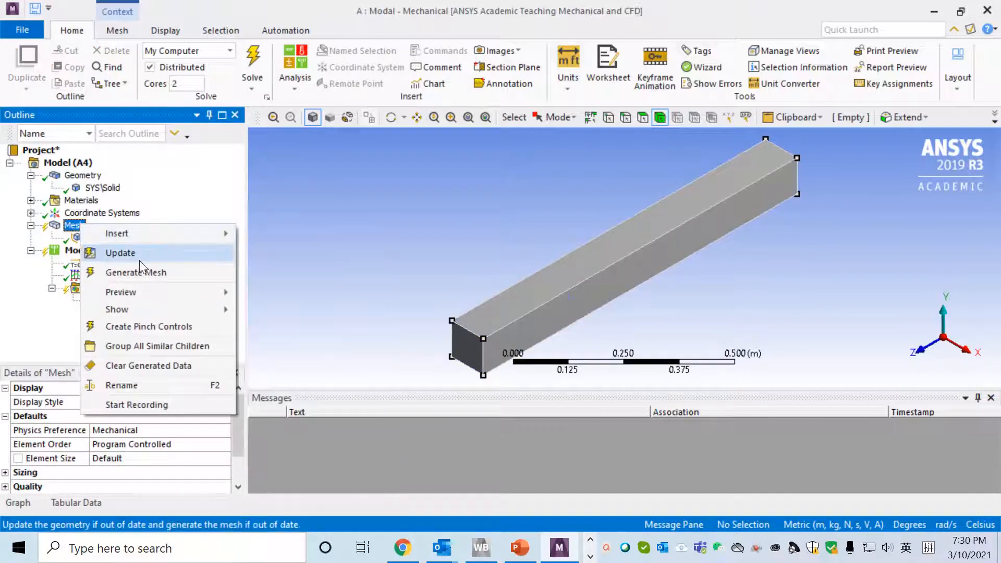
- Update the mesh with the new sizing and show the modal Analysis Settings (6 modes)
click(136, 272)
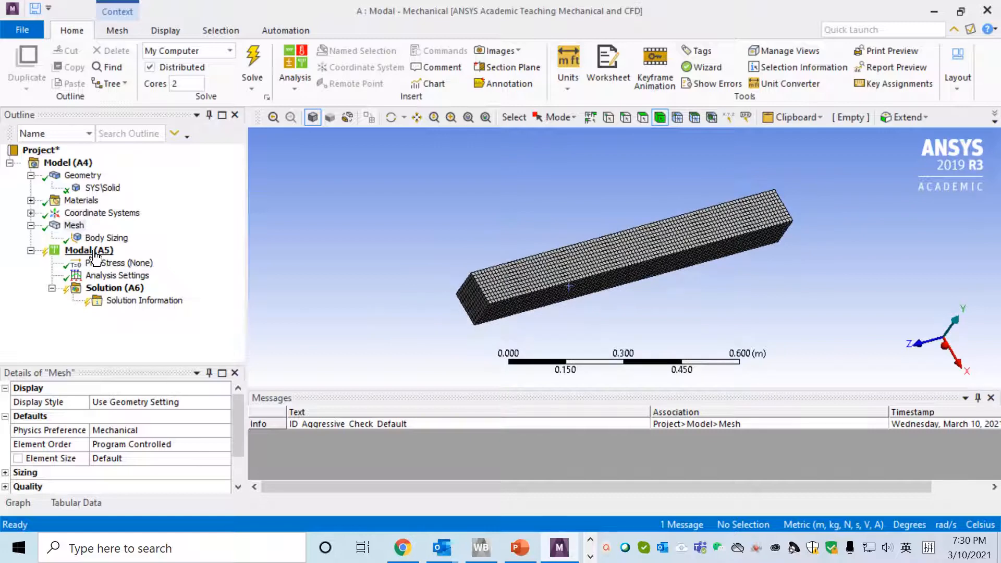
click(118, 275)
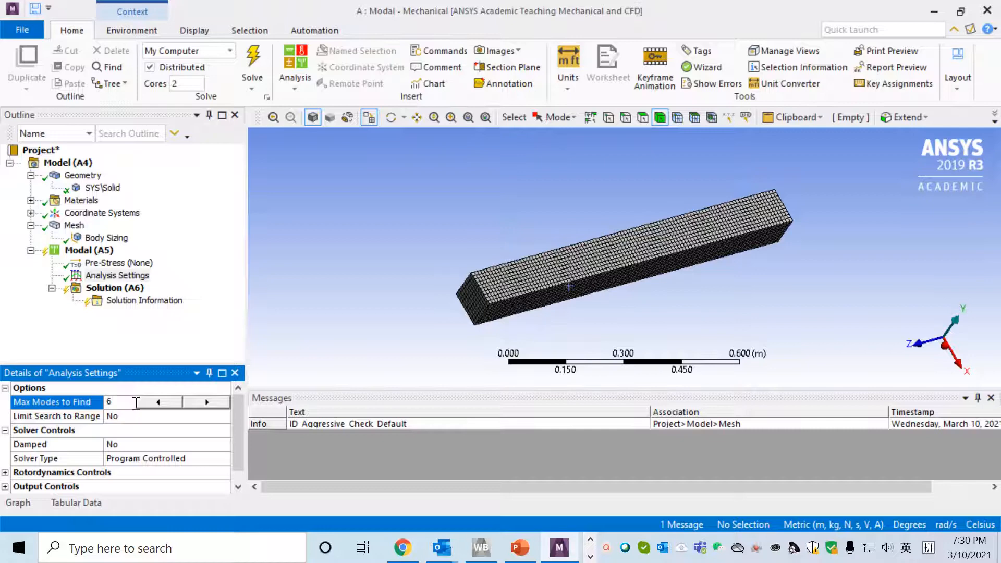
click(207, 401)
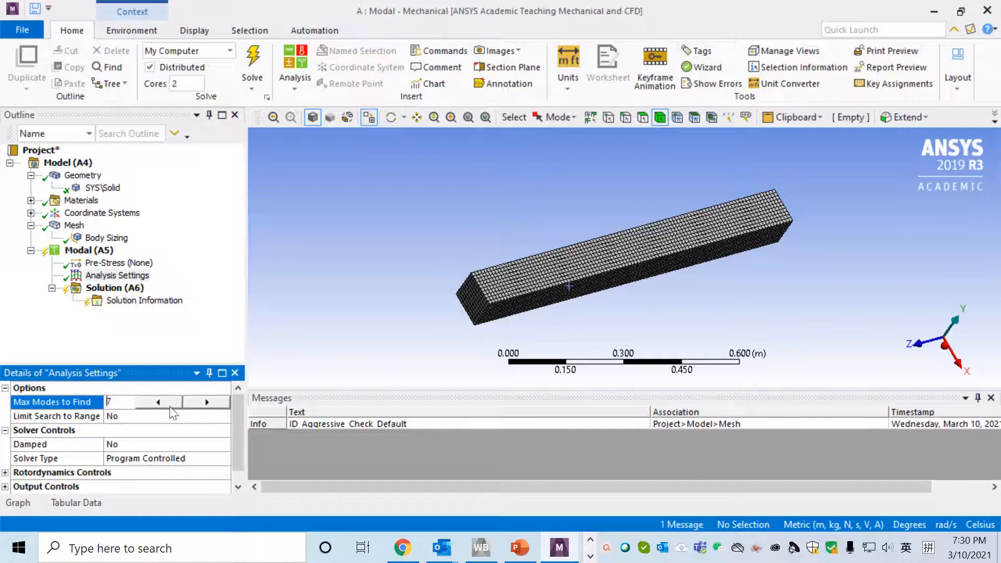
click(158, 401)
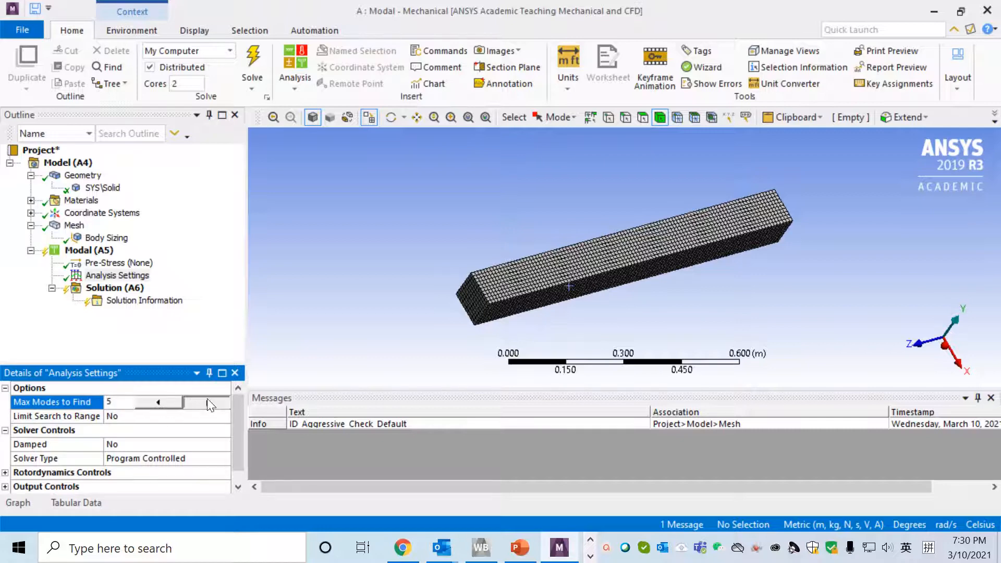
triple_click(127, 401)
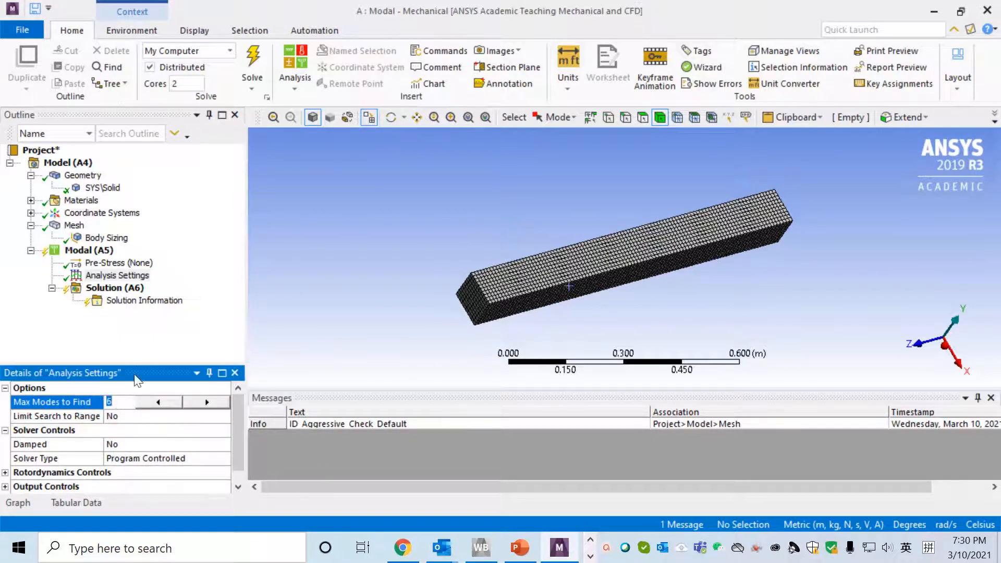
right_click(88, 250)
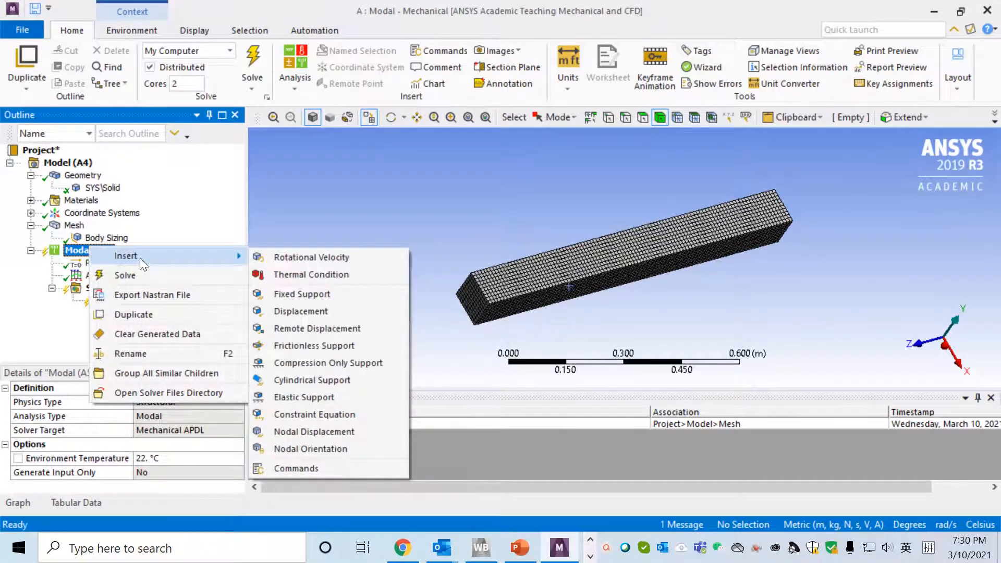
mouse_move(220, 256)
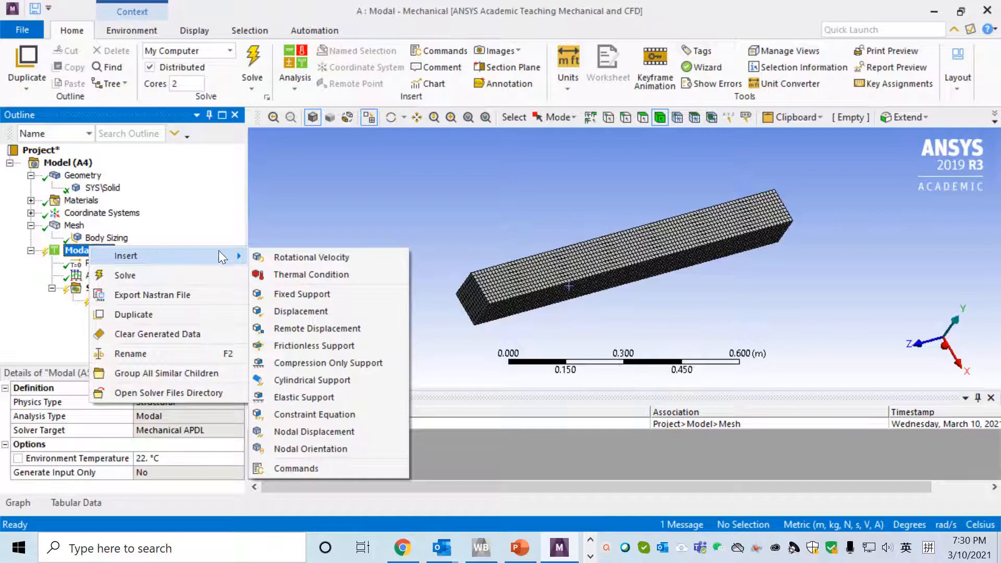
mouse_move(327, 363)
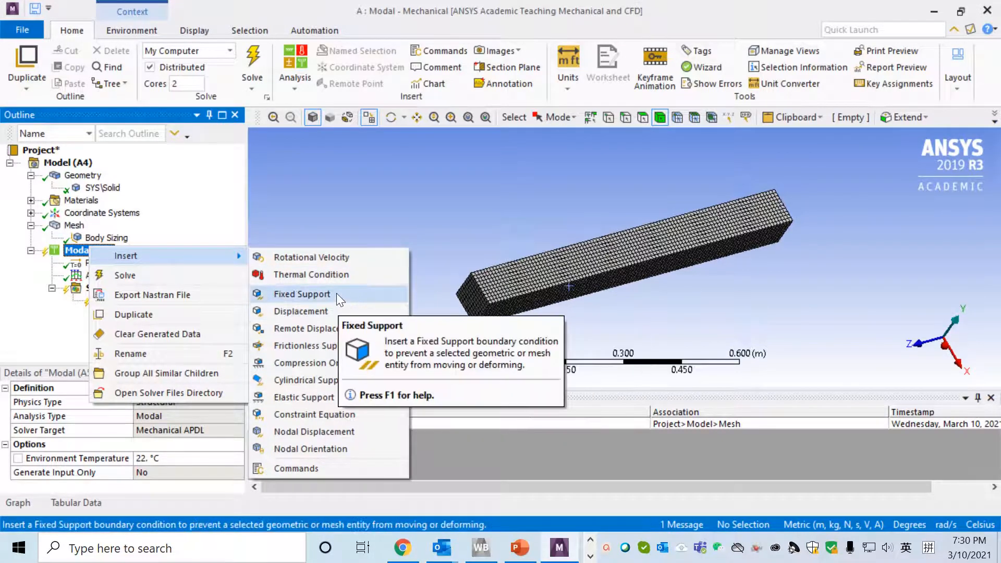
mouse_move(318, 300)
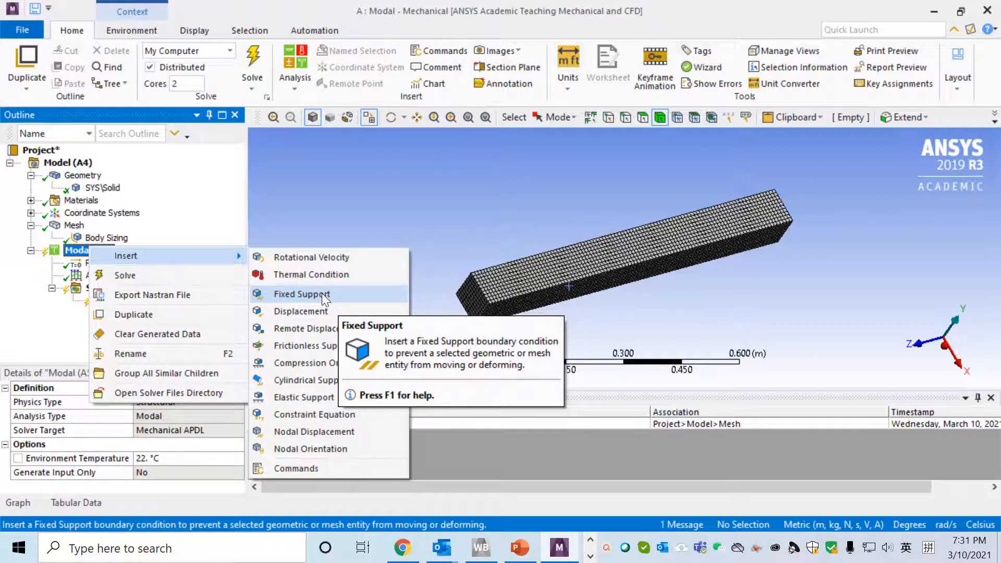
- Apply a Fixed Support to the beam's end face under Modal (A5)
click(302, 294)
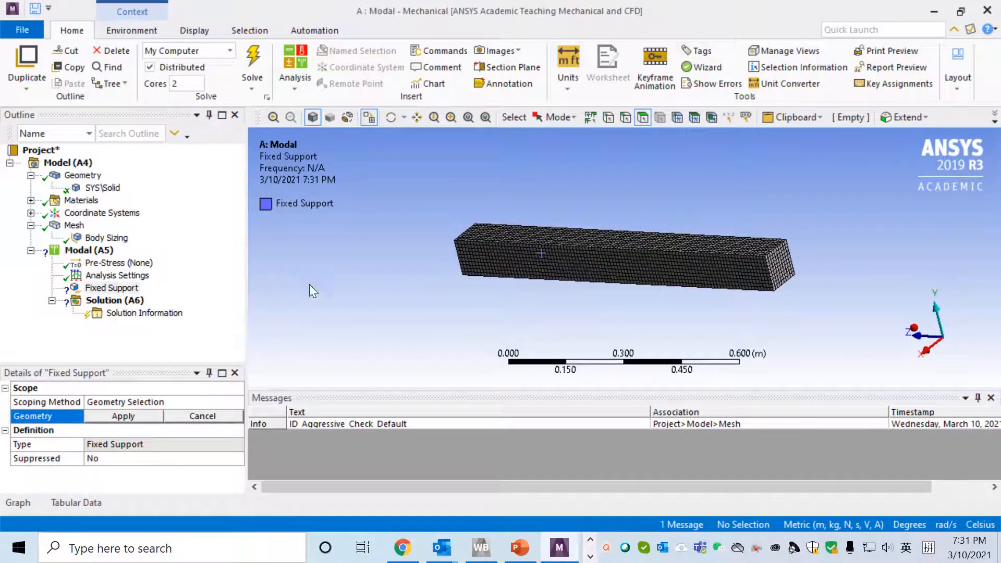
mouse_move(526, 210)
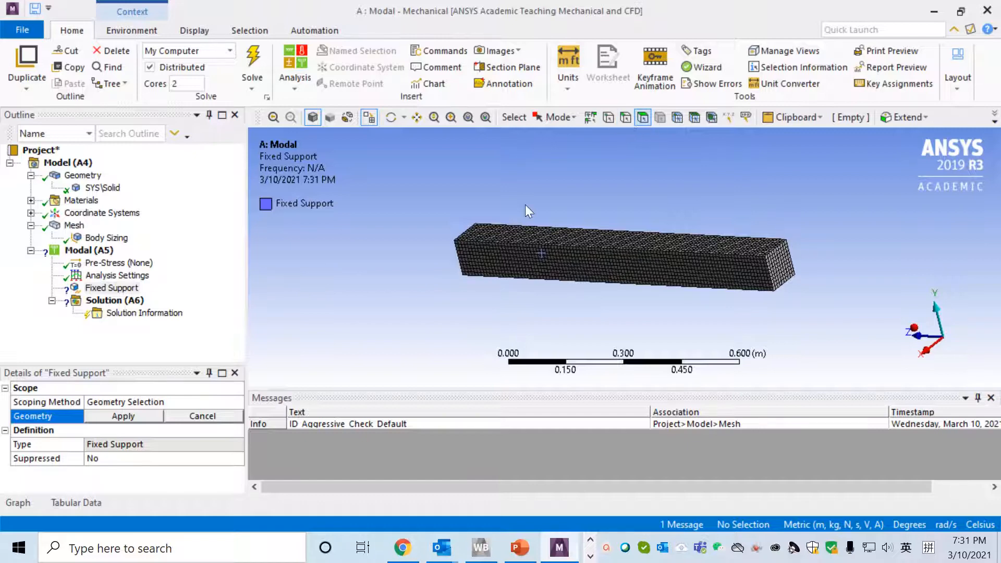
click(779, 267)
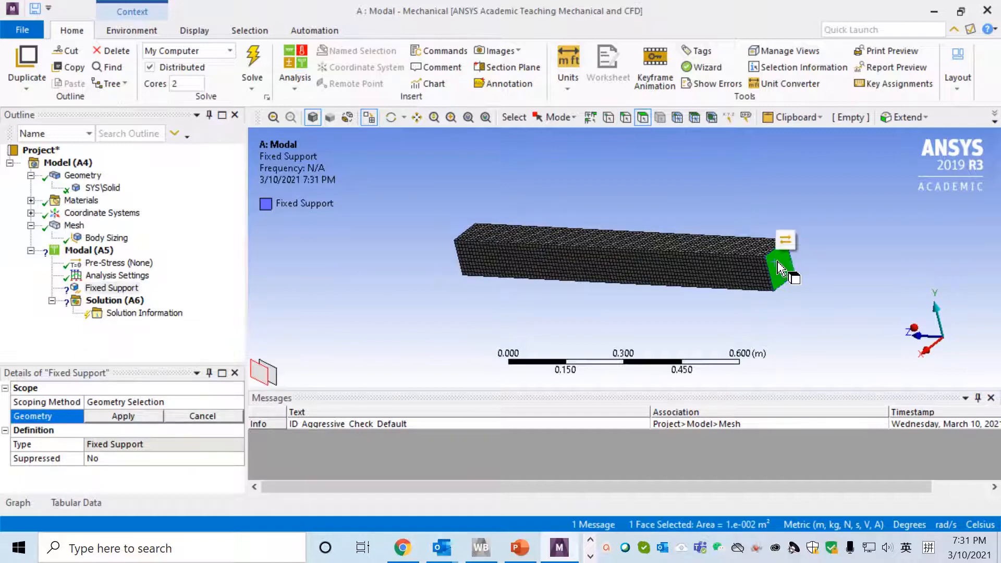
mouse_move(827, 316)
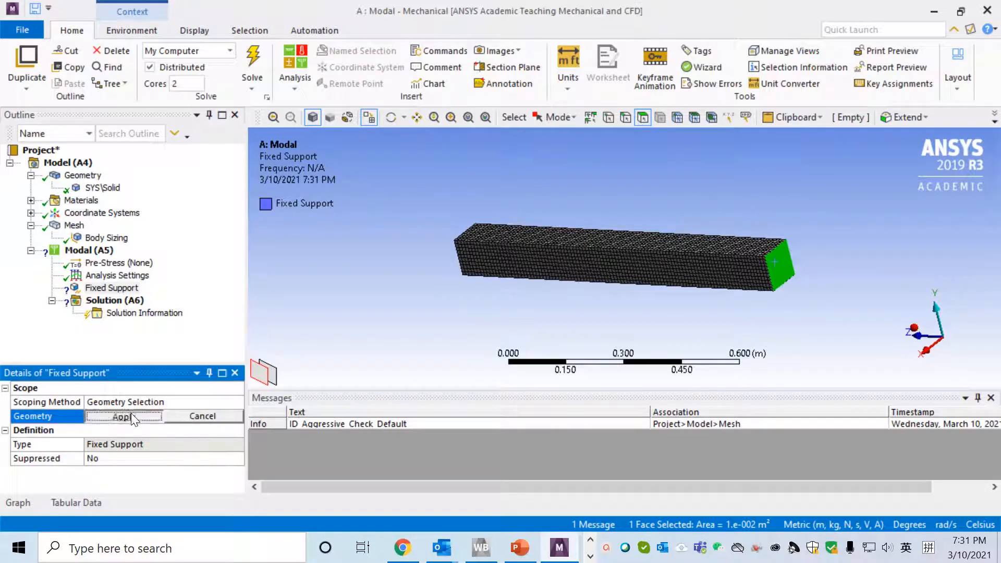
click(121, 416)
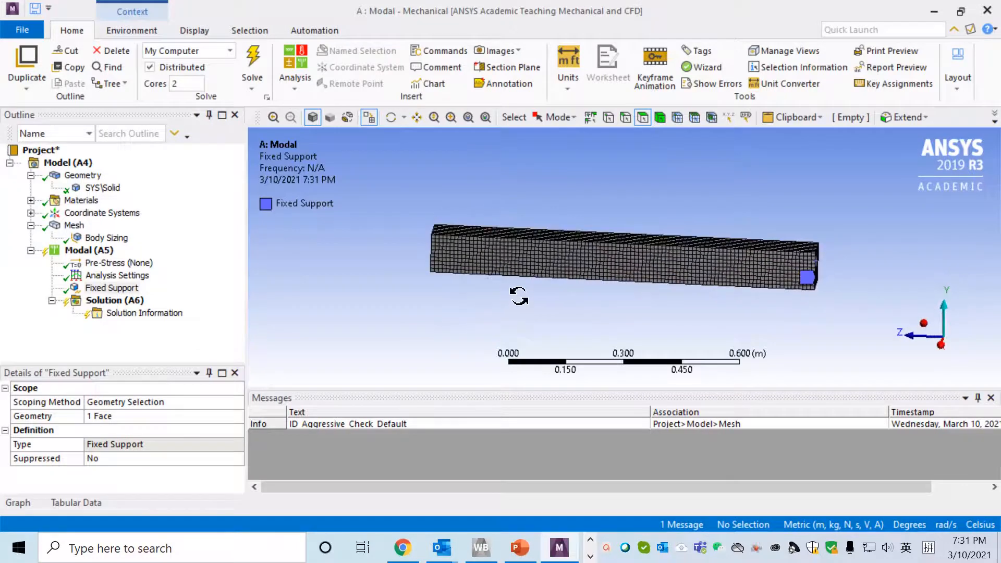
click(114, 300)
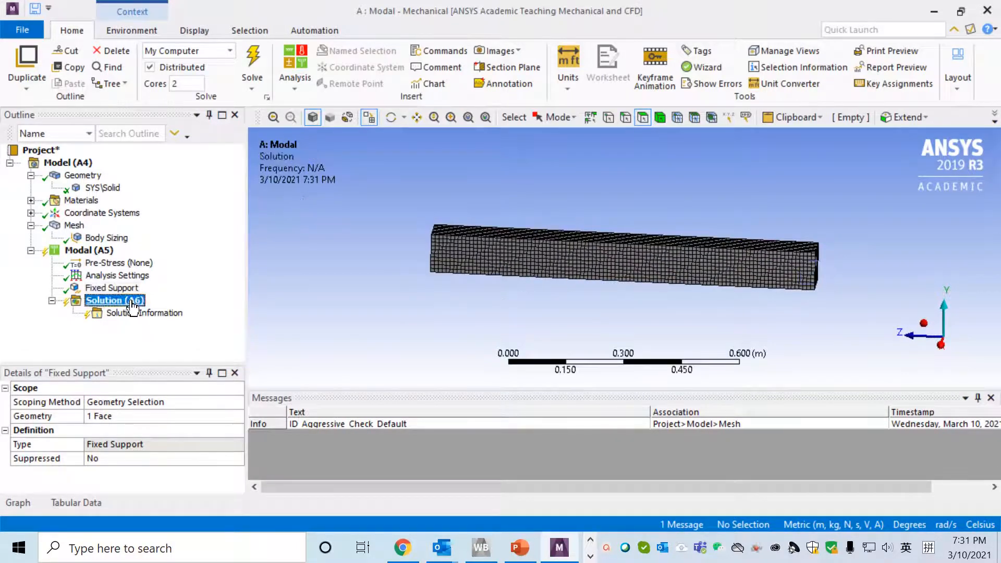
- Insert two Total Deformation results under the Solution, set to modes 1 and 2
right_click(115, 301)
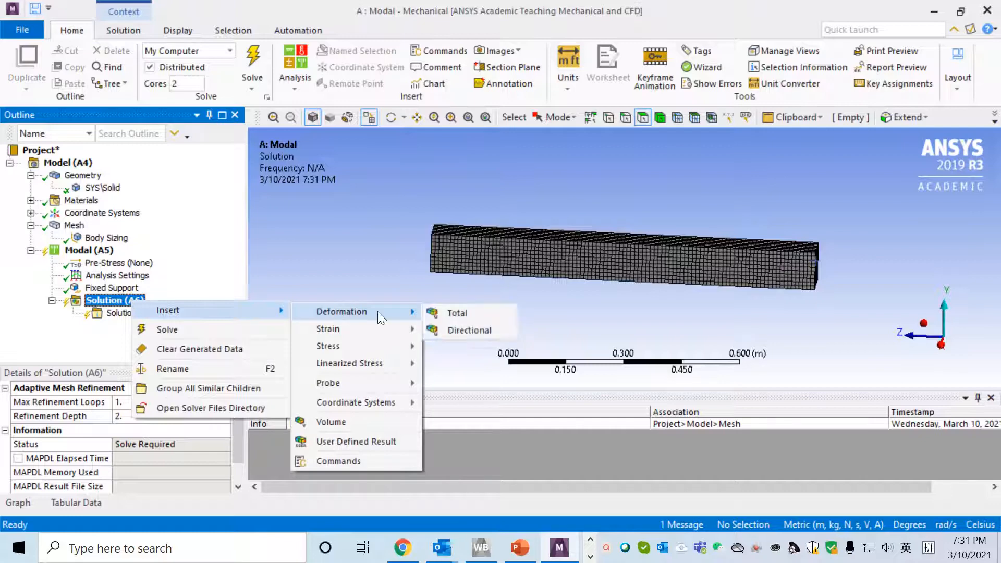
click(456, 312)
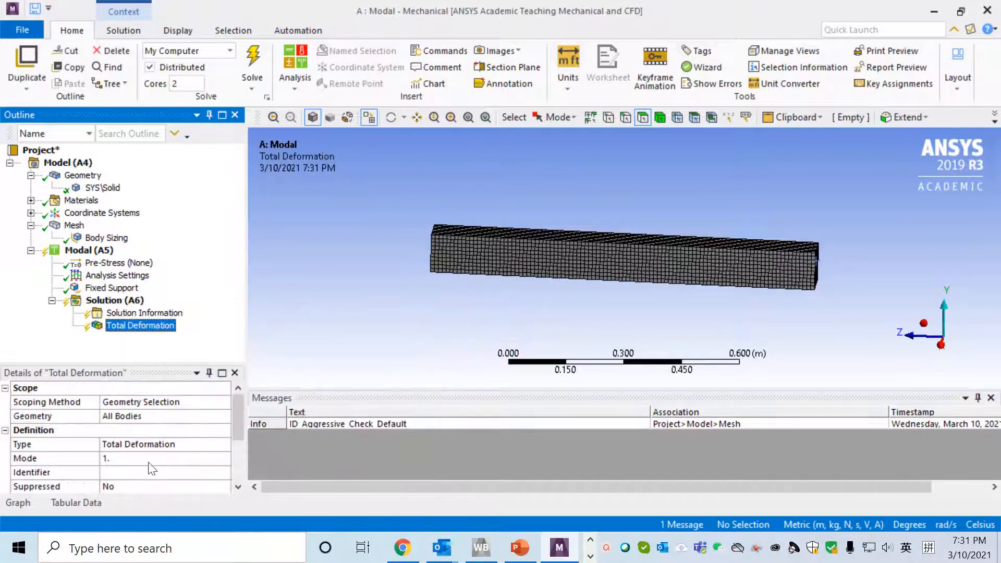
click(165, 457)
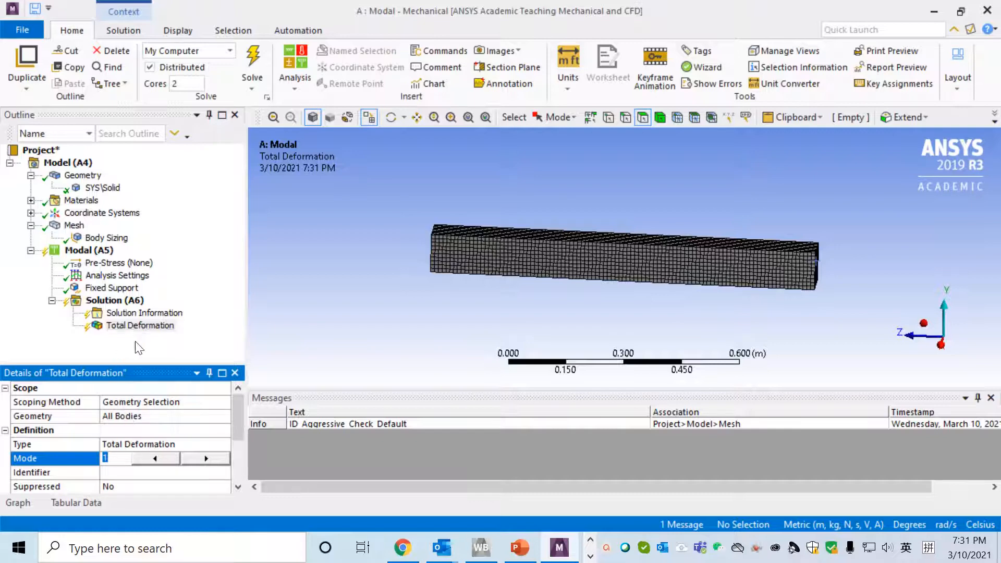
mouse_move(139, 325)
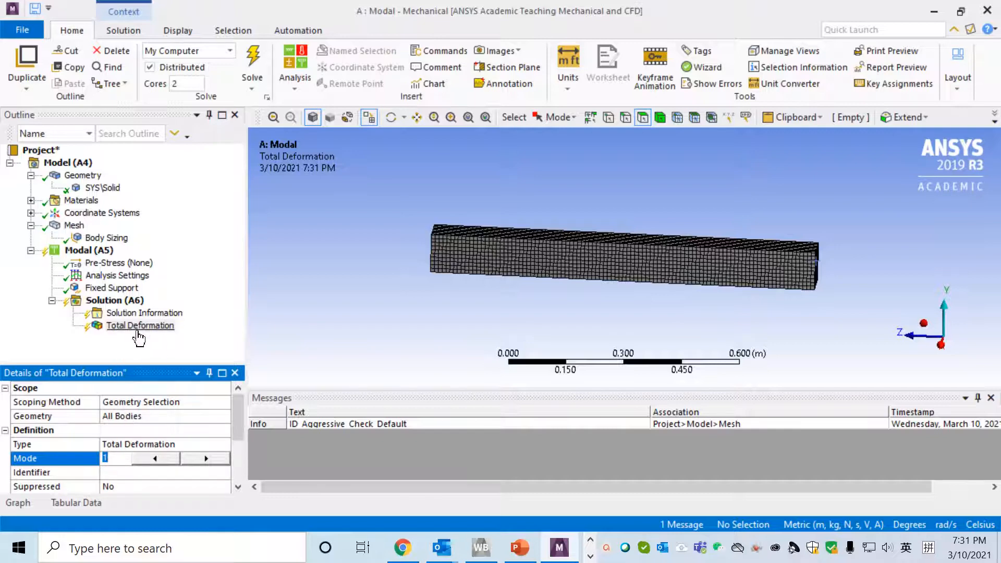
mouse_move(123, 473)
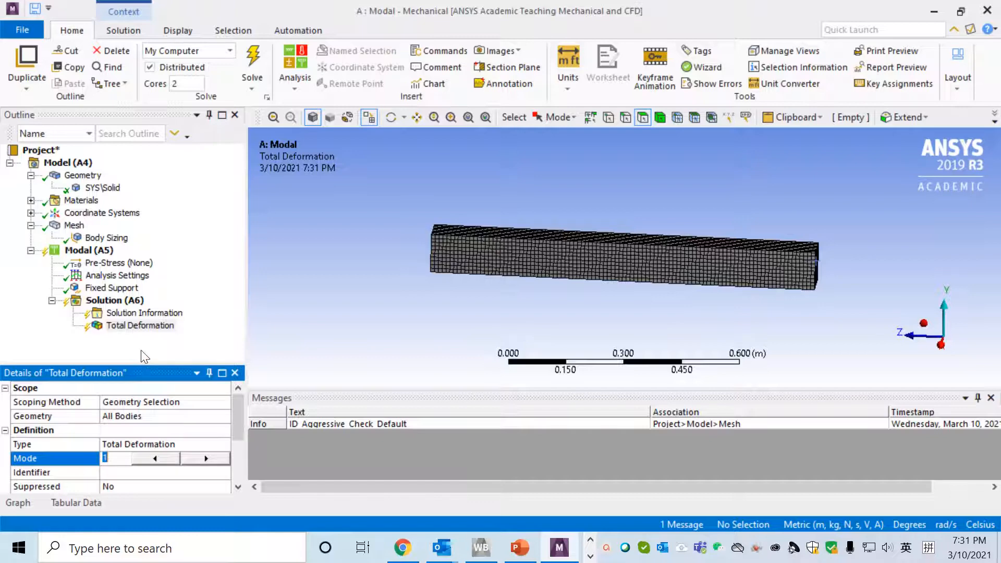
click(114, 300)
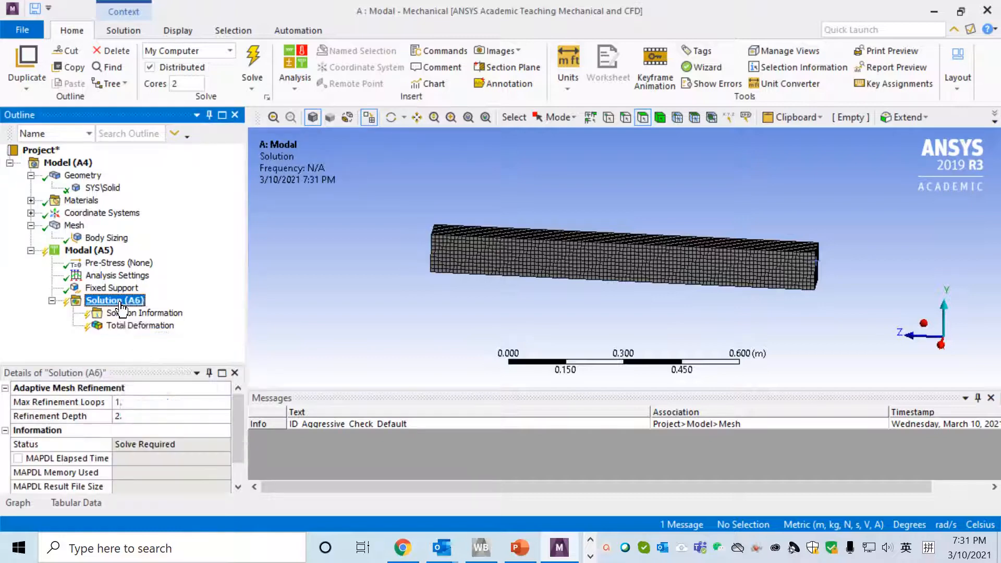
right_click(115, 300)
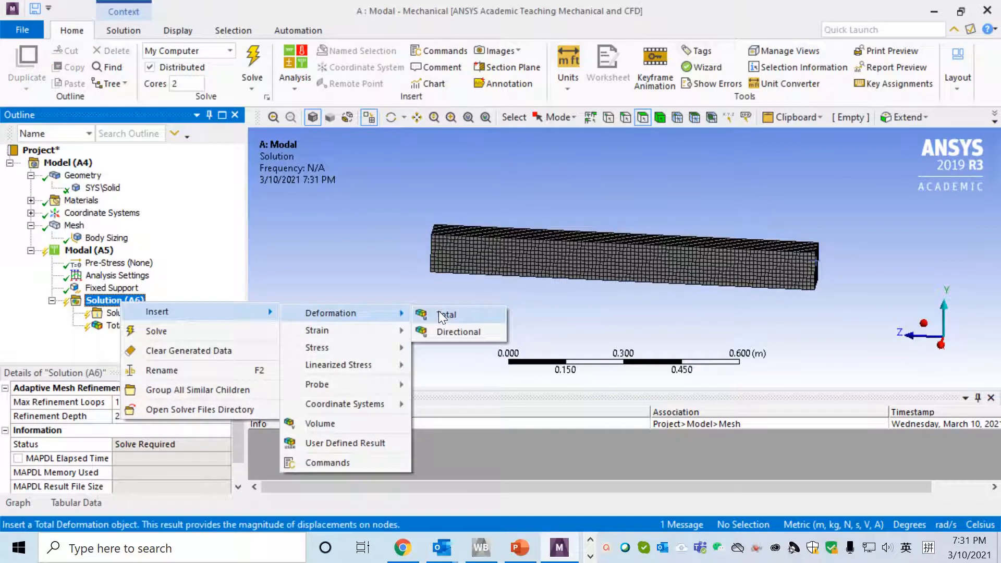
click(449, 315)
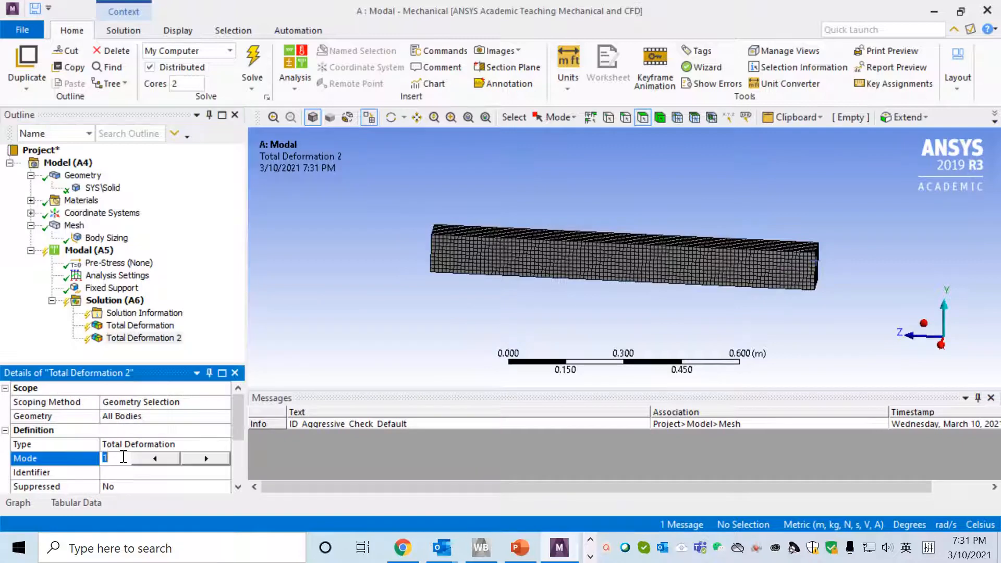
click(205, 459)
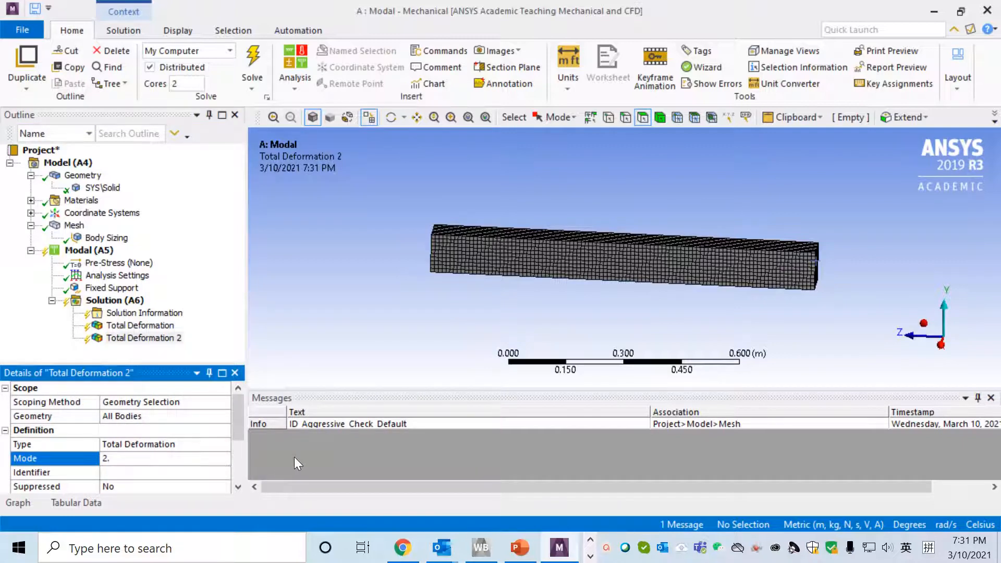
- Insert further Total Deformation results for modes 3, 4 and 5
right_click(117, 300)
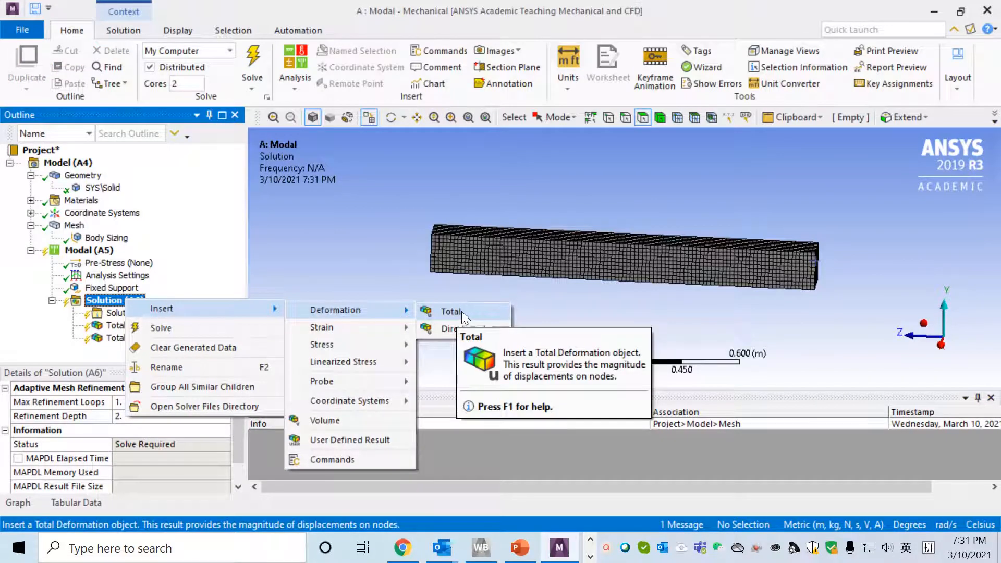
click(450, 312)
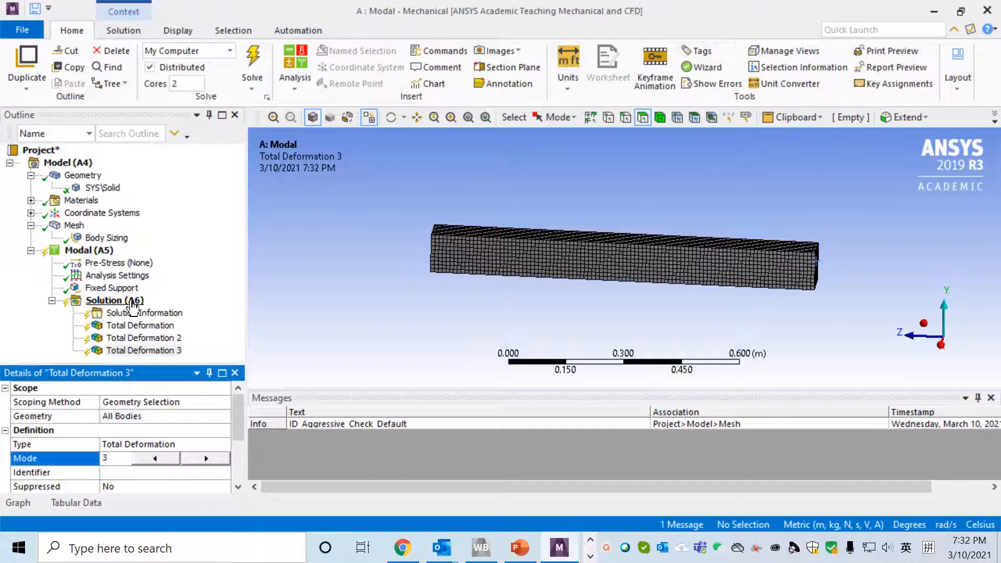
right_click(114, 300)
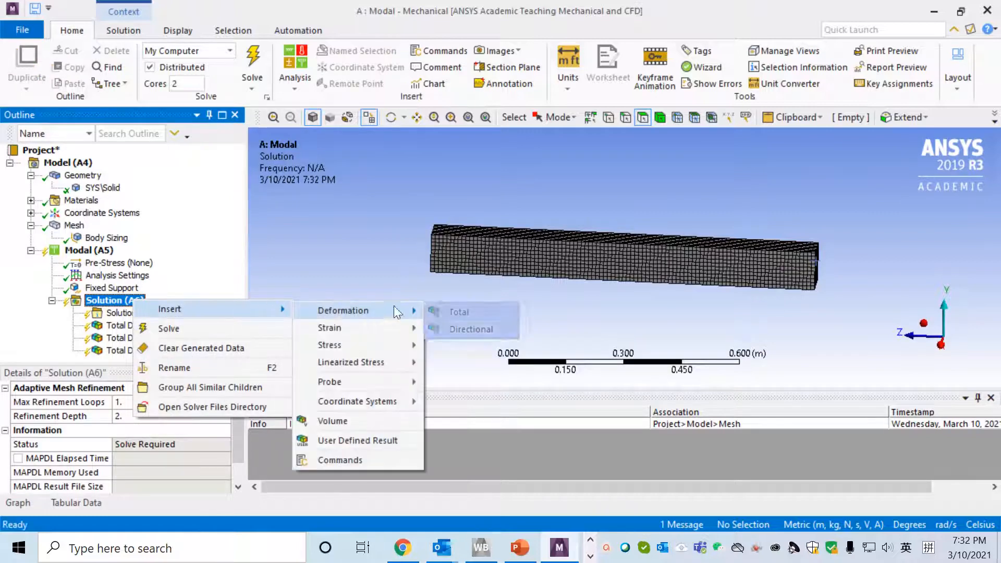
click(459, 311)
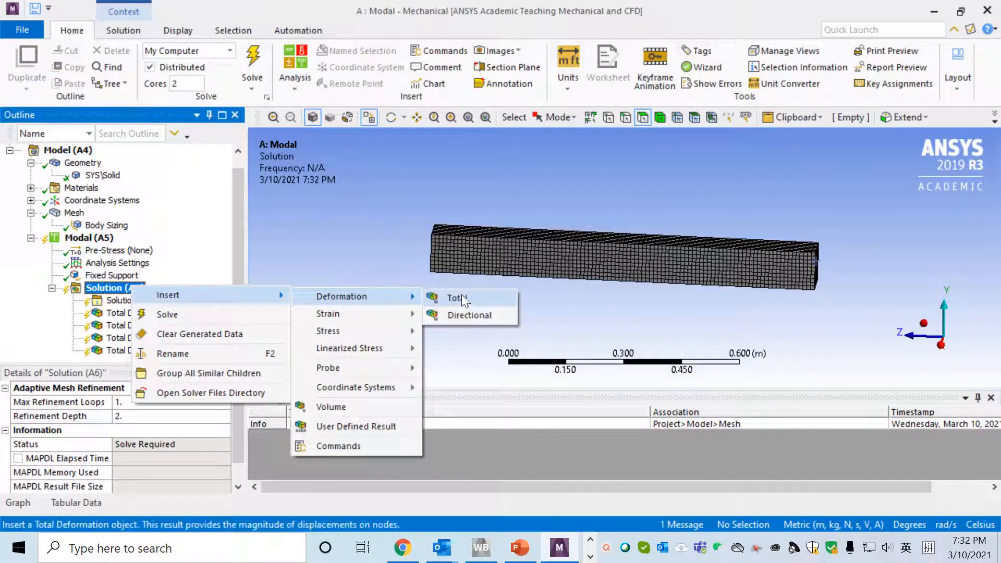
click(454, 298)
text(5)
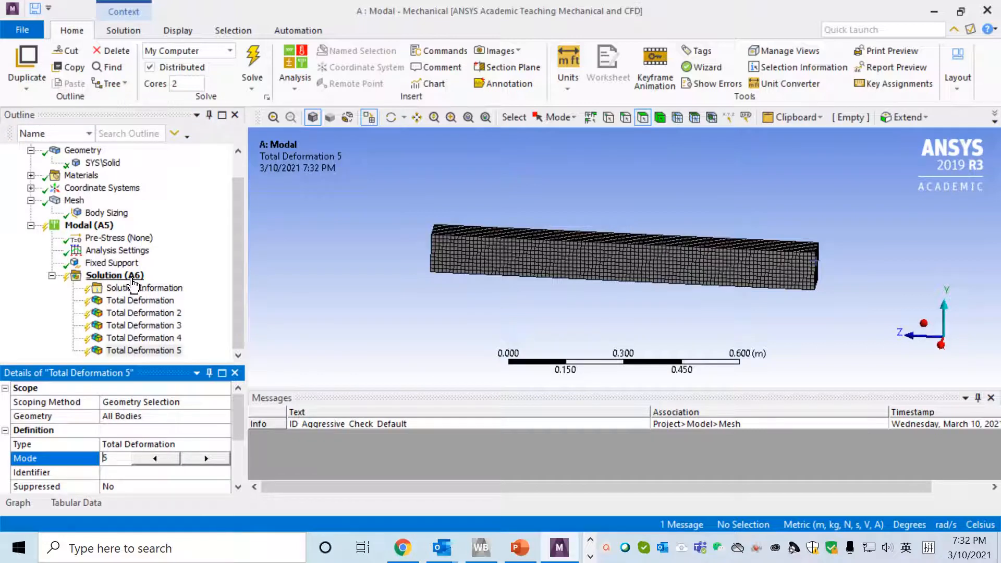
right_click(115, 275)
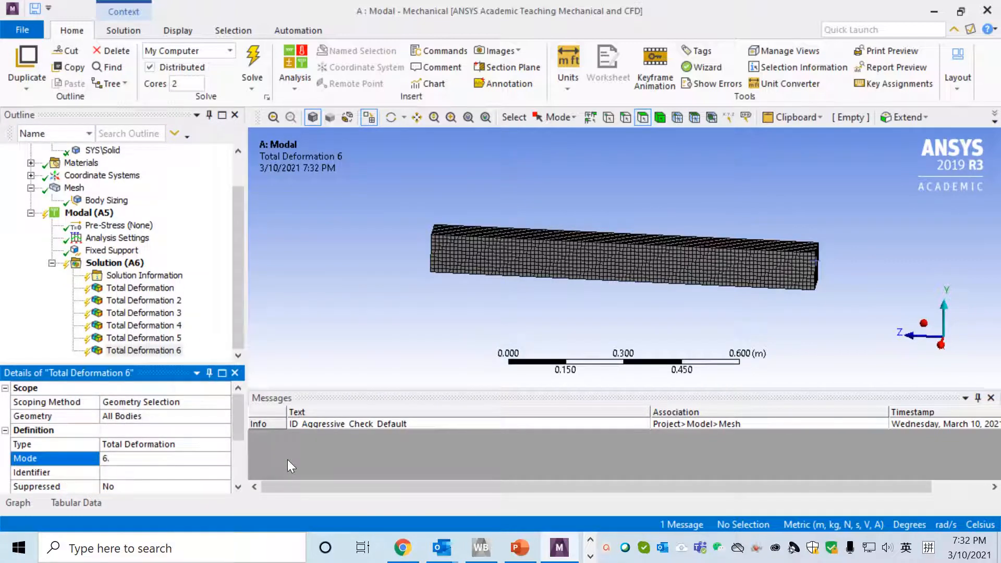
- Solve the modal analysis so all six deformation results are computed
right_click(107, 263)
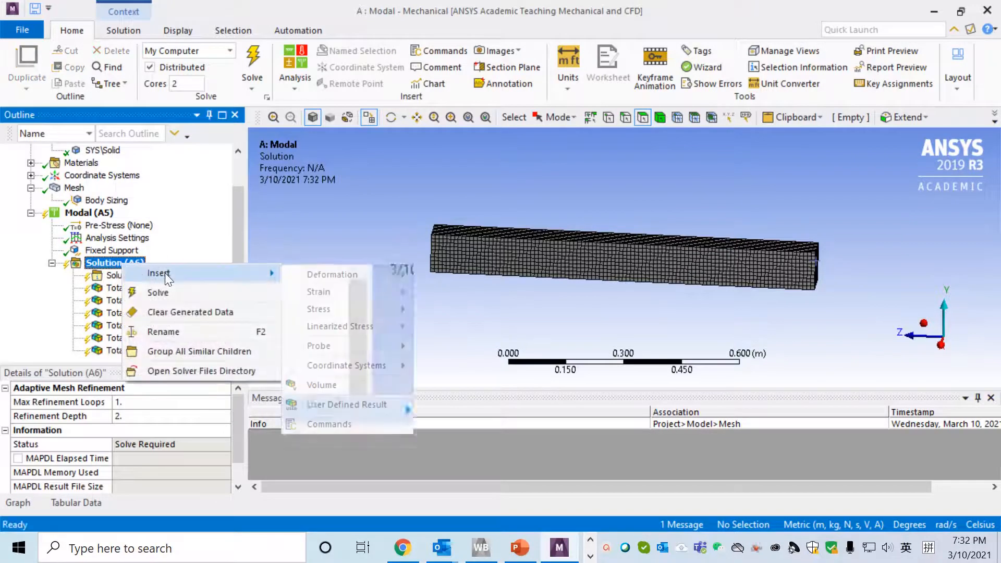
click(158, 292)
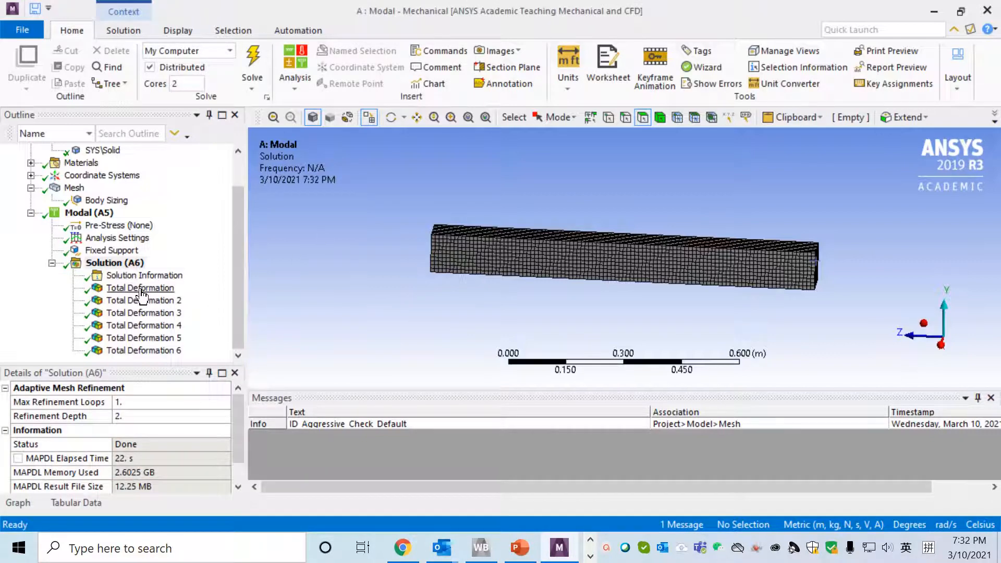
- Animate the first mode shape at 81.276 Hz from the Graph timeline
click(139, 287)
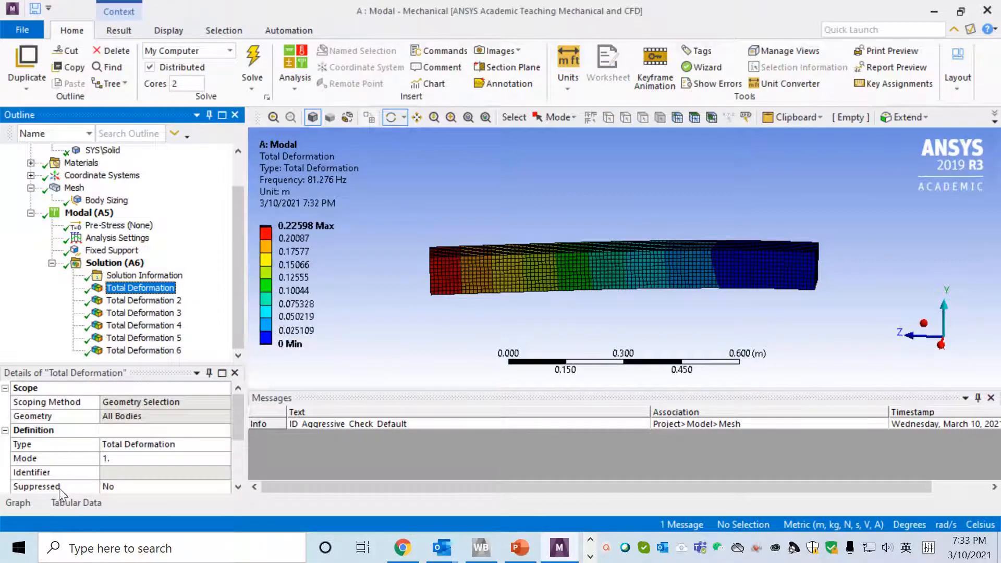
click(18, 502)
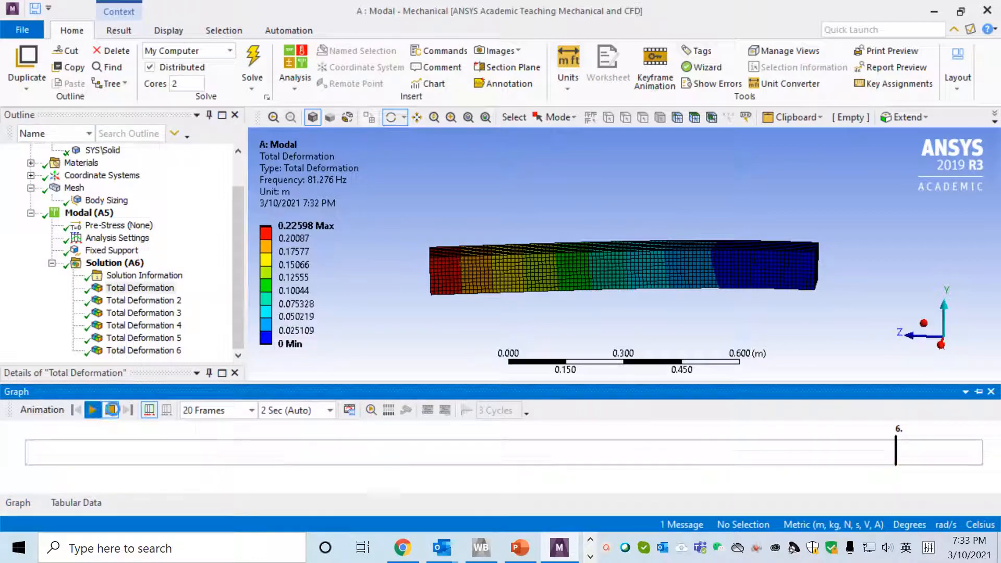
click(92, 410)
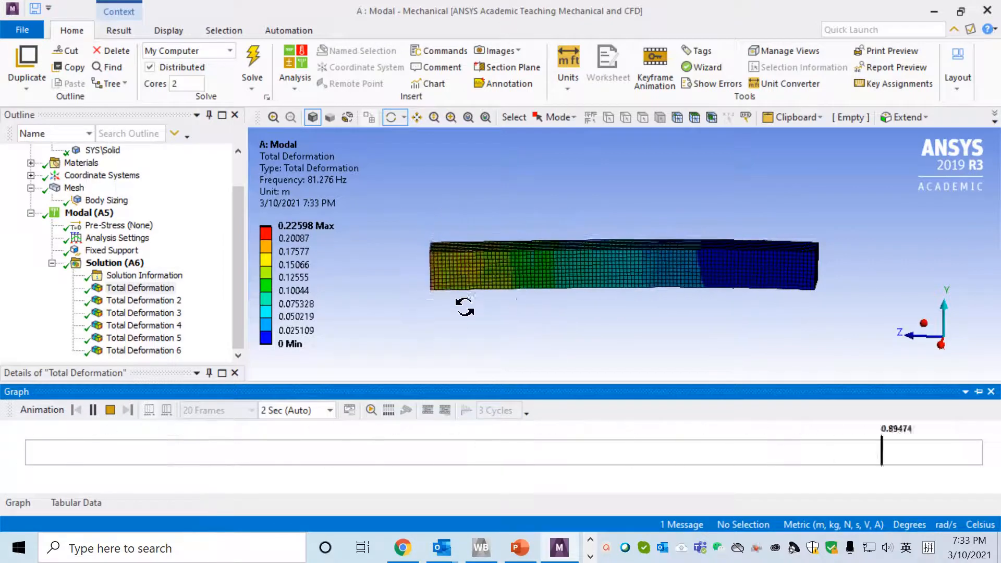
- Animate the second mode shape and display the third mode at 487.41 Hz
click(144, 300)
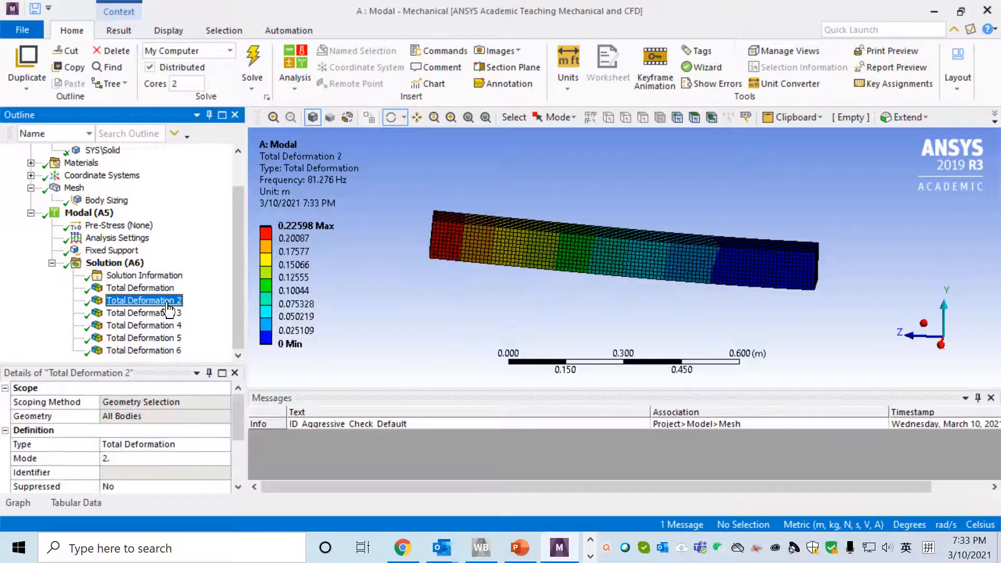
click(18, 502)
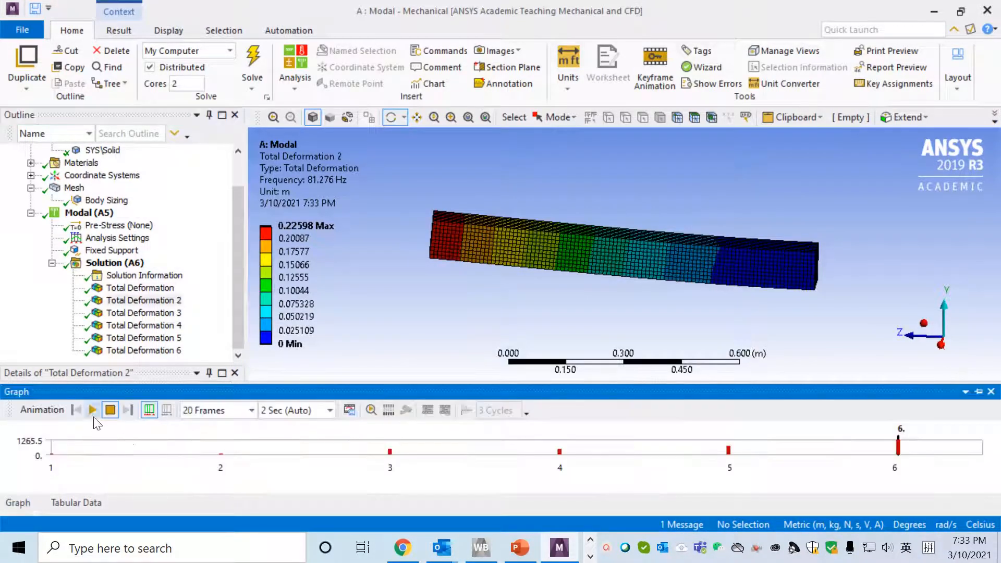
click(92, 409)
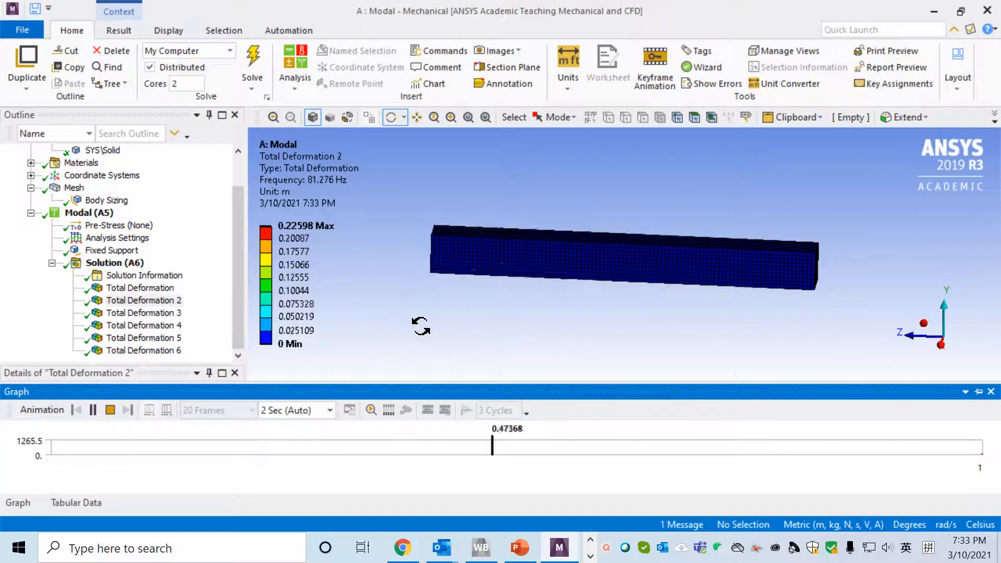
click(143, 312)
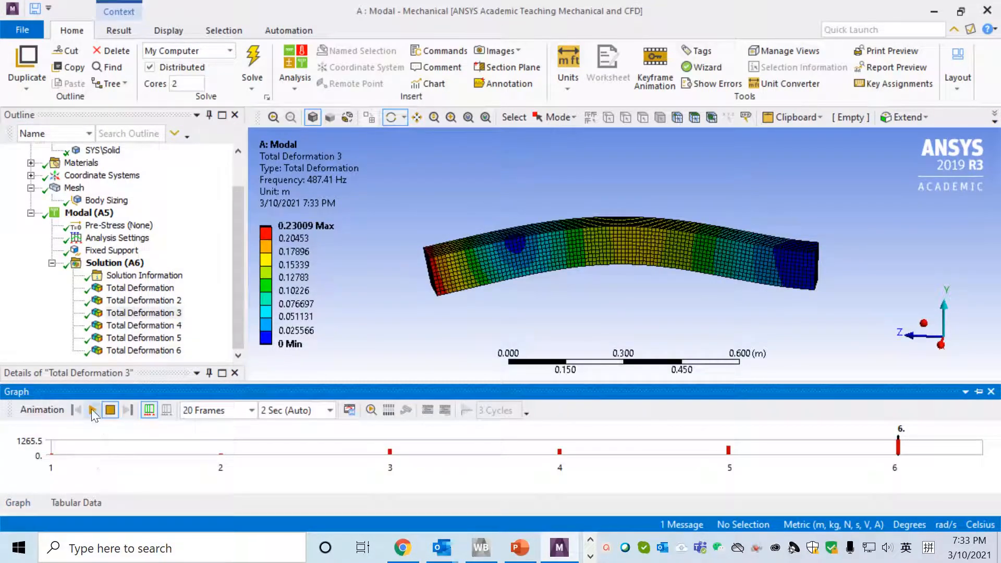
- Animate the third and fourth mode shapes at 487.41 Hz
click(93, 410)
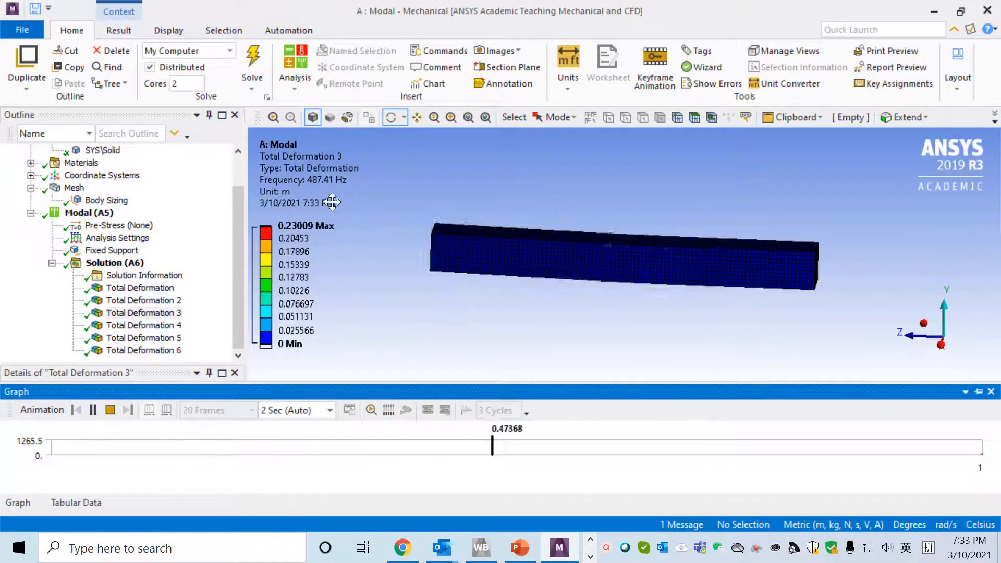
click(143, 325)
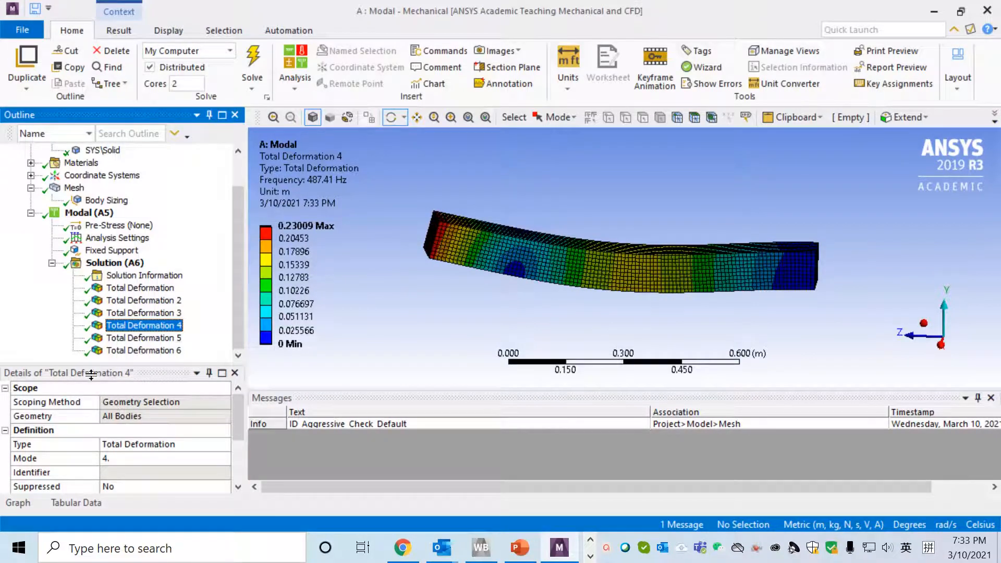
click(18, 503)
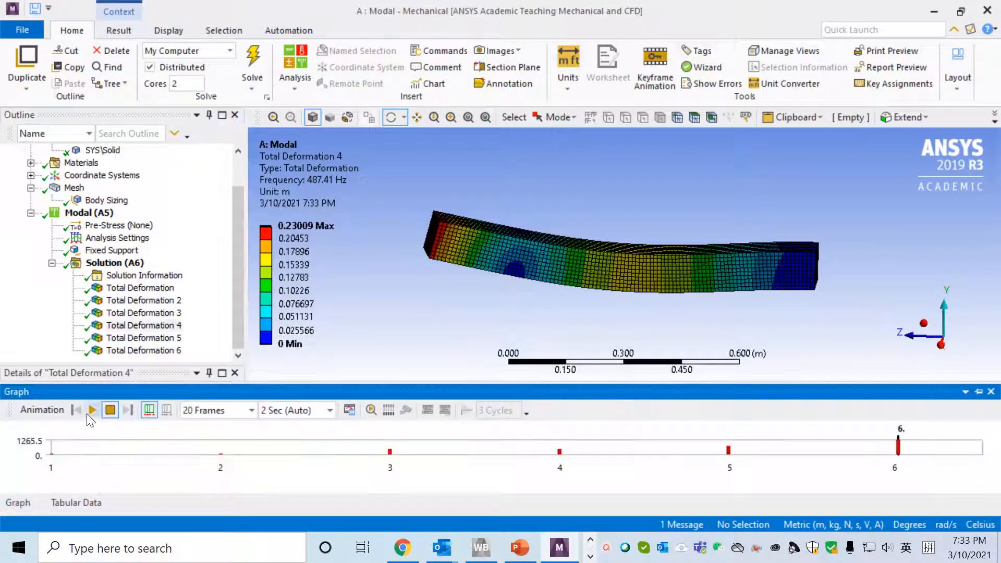
click(91, 410)
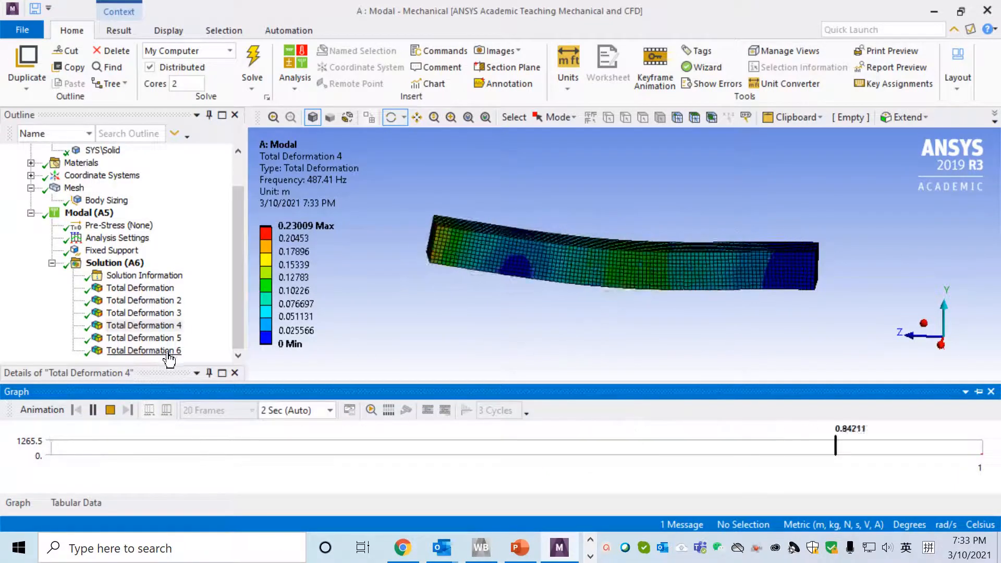
- Display the fifth mode shape at 719.92 Hz with its animation timeline
click(143, 338)
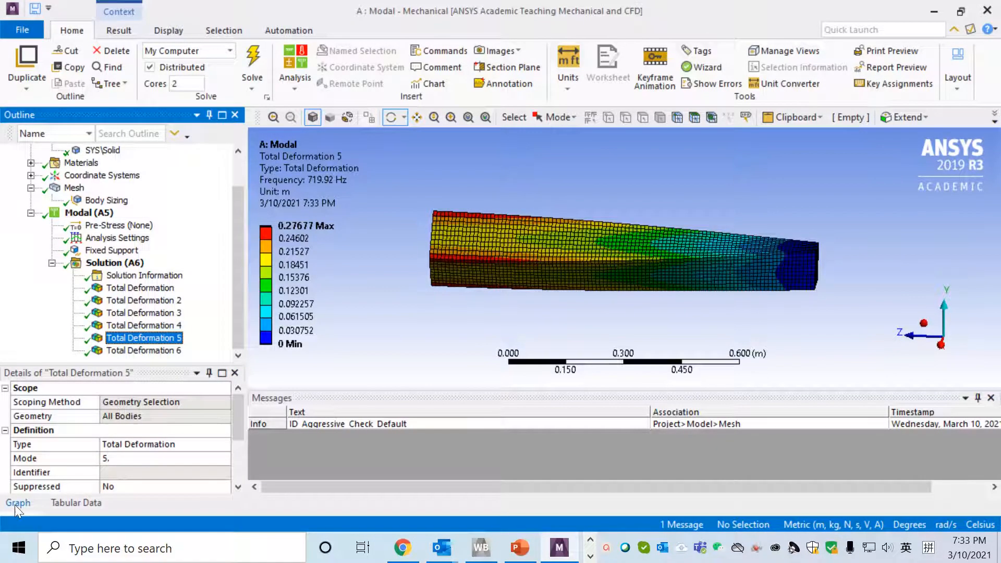
click(19, 502)
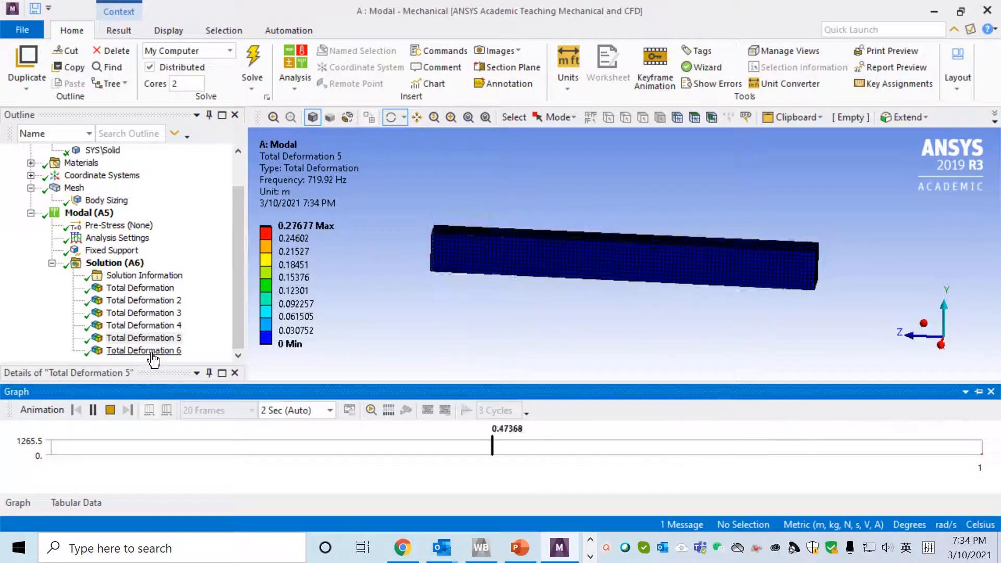
- Animate the sixth mode shape at 1265.5 Hz and select Analysis Settings
click(143, 350)
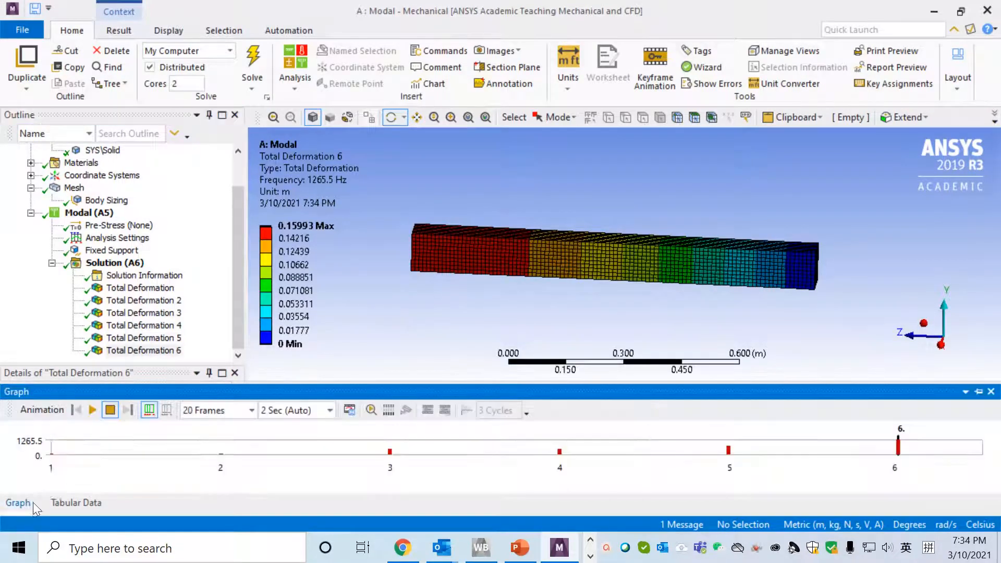
click(90, 409)
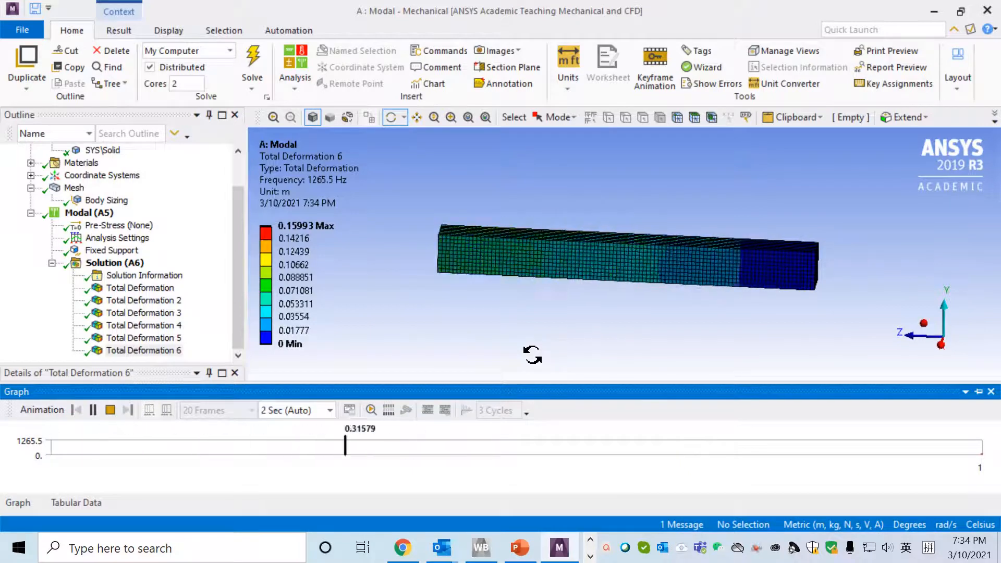
click(92, 409)
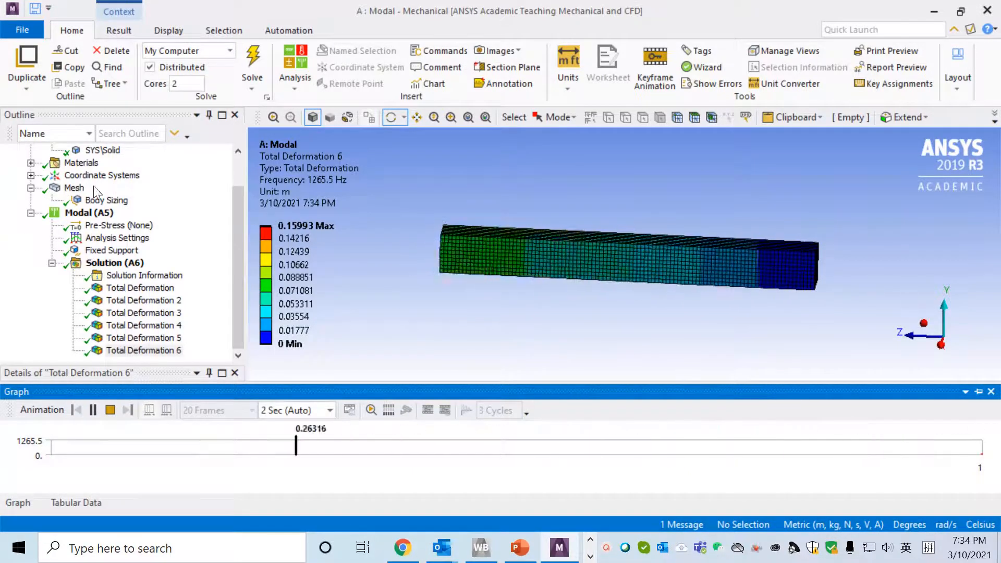
click(117, 237)
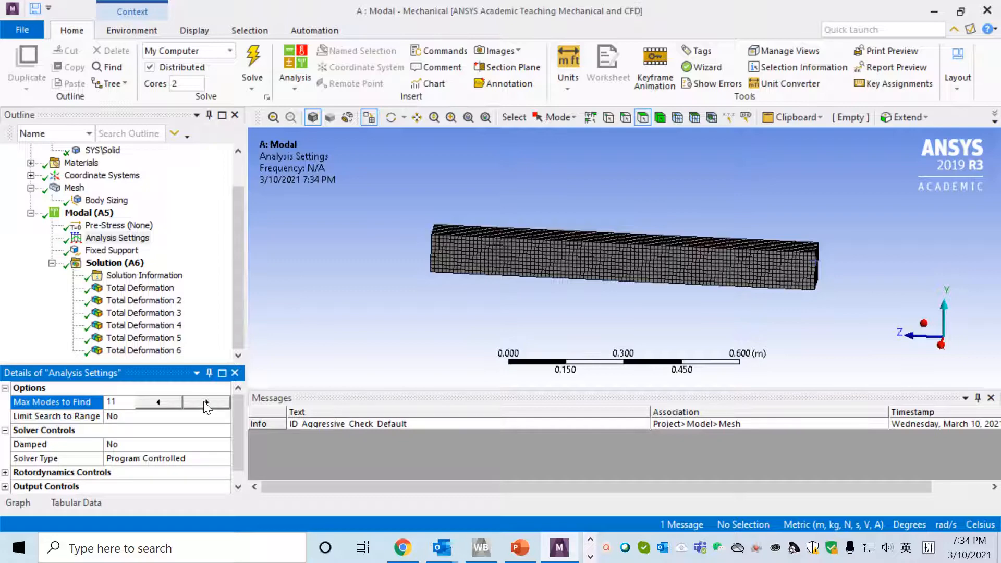
- Raise Max Modes to Find to 12 in the Analysis Settings
click(206, 401)
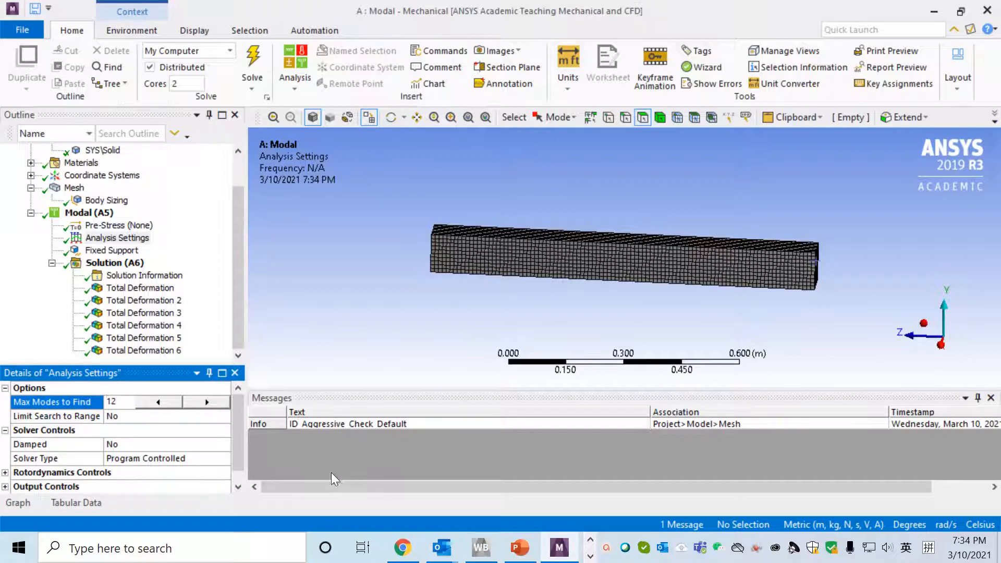
click(118, 238)
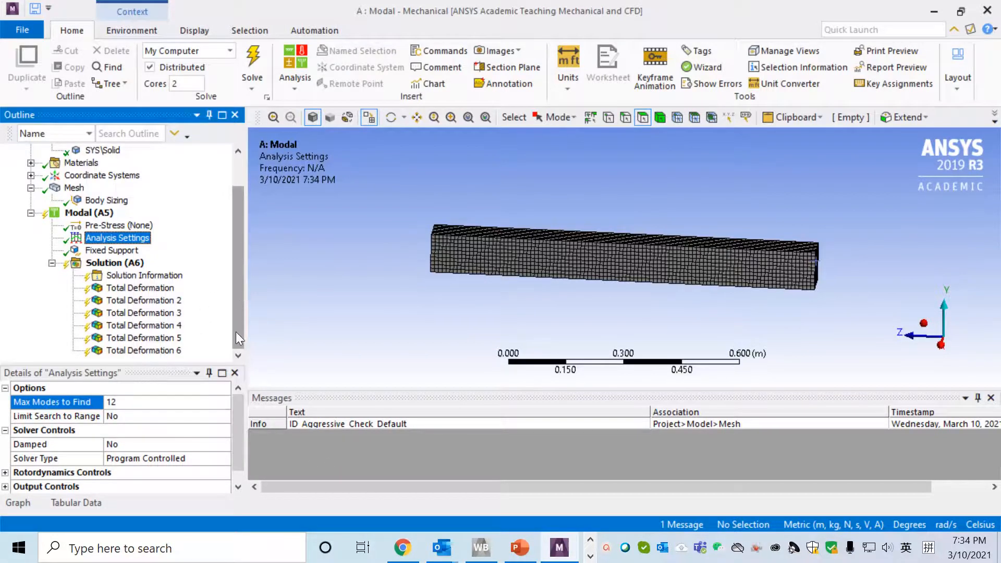
mouse_move(140, 288)
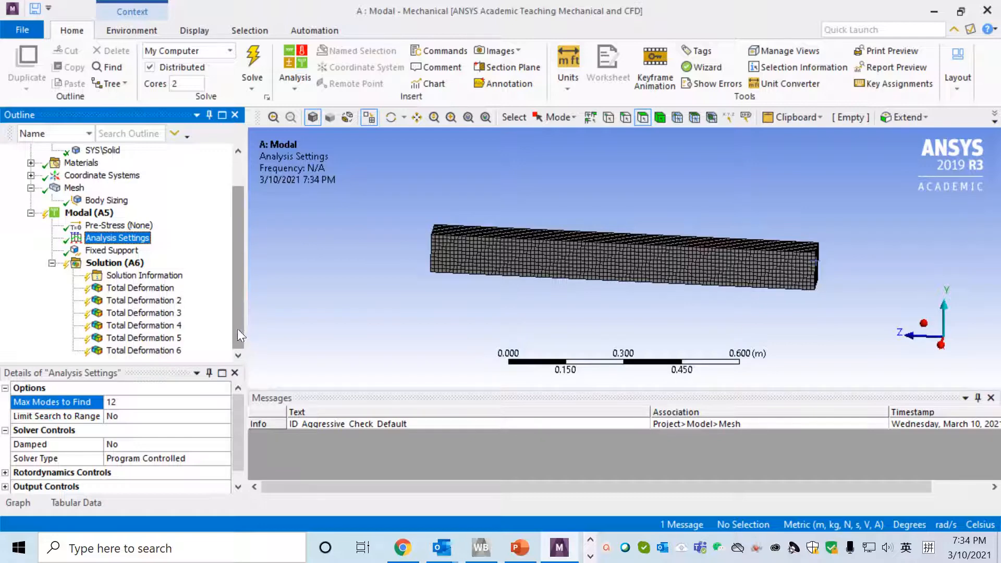
right_click(111, 249)
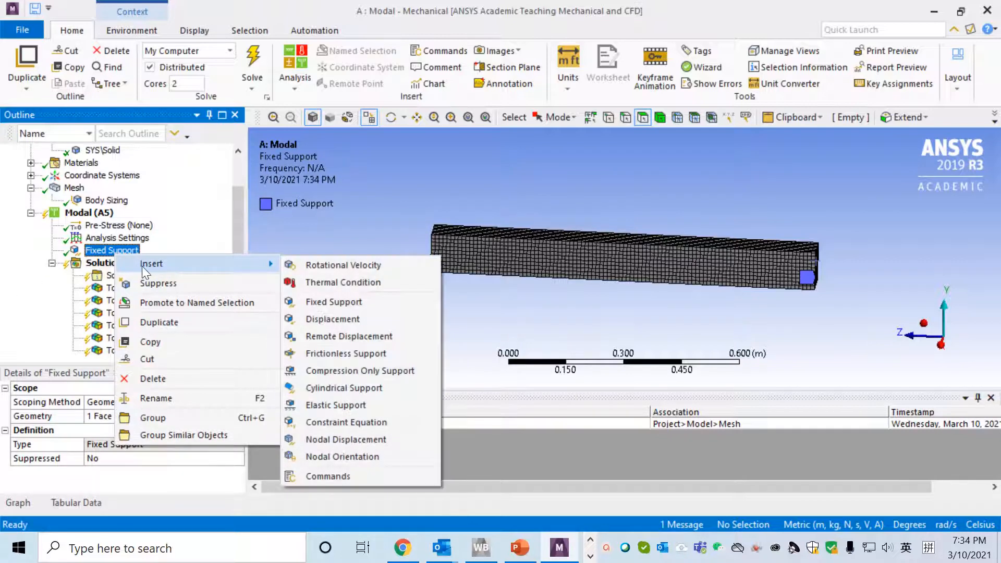
mouse_move(157, 283)
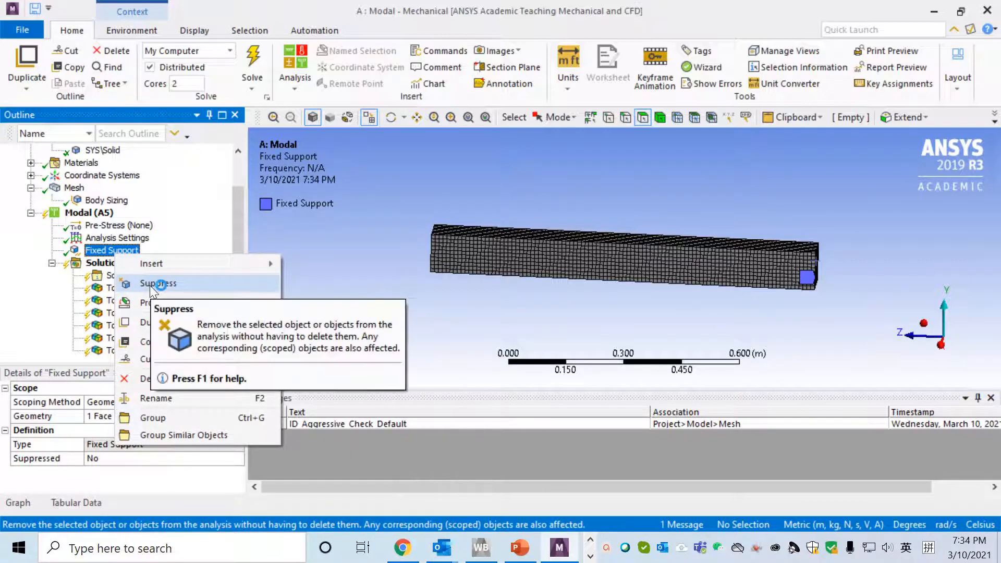
- Suppress the Fixed Support so the beam is left unconstrained
click(158, 284)
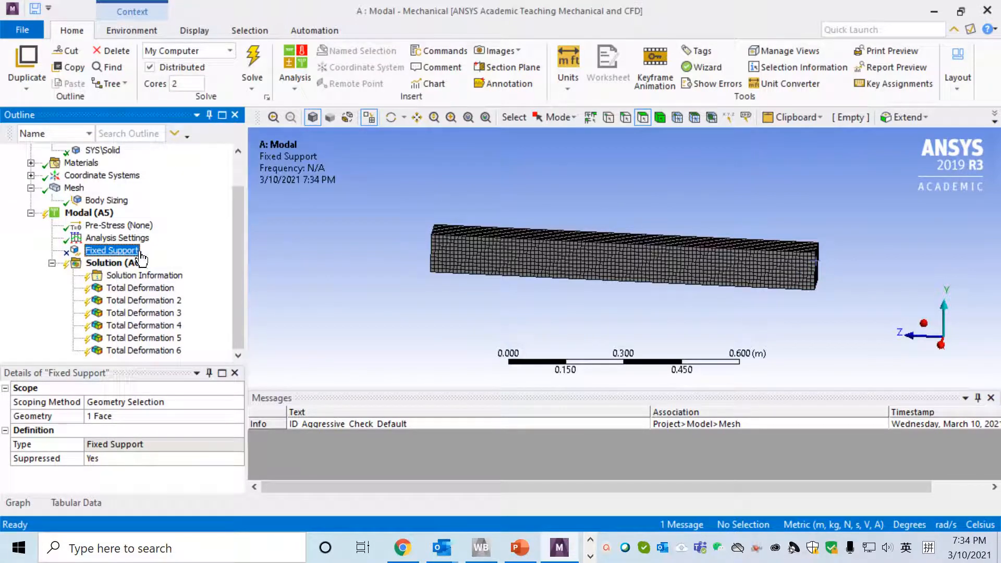
mouse_move(131, 319)
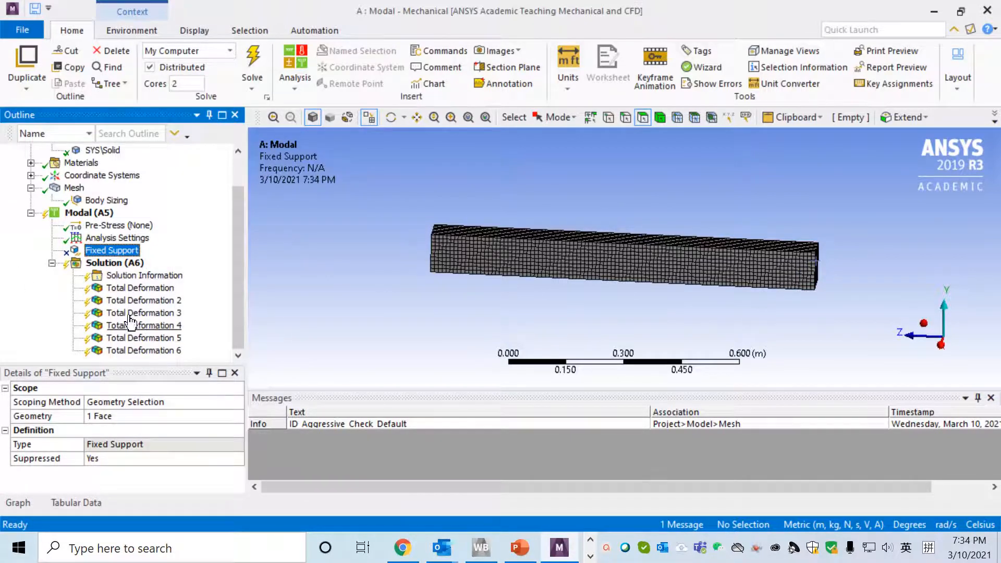
right_click(115, 262)
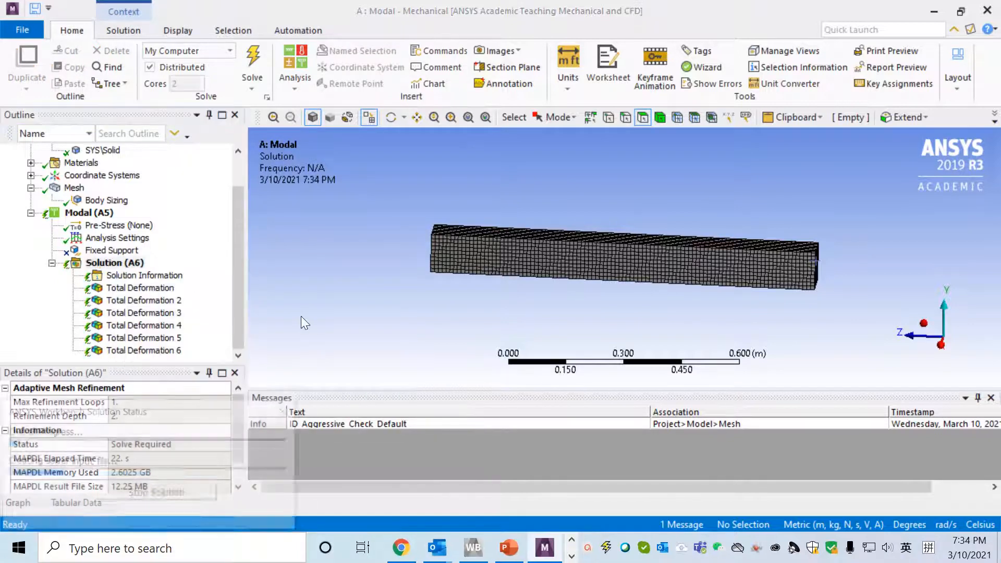
- Re-solve the free beam and show the first Total Deformation result at 0 Hz
click(253, 63)
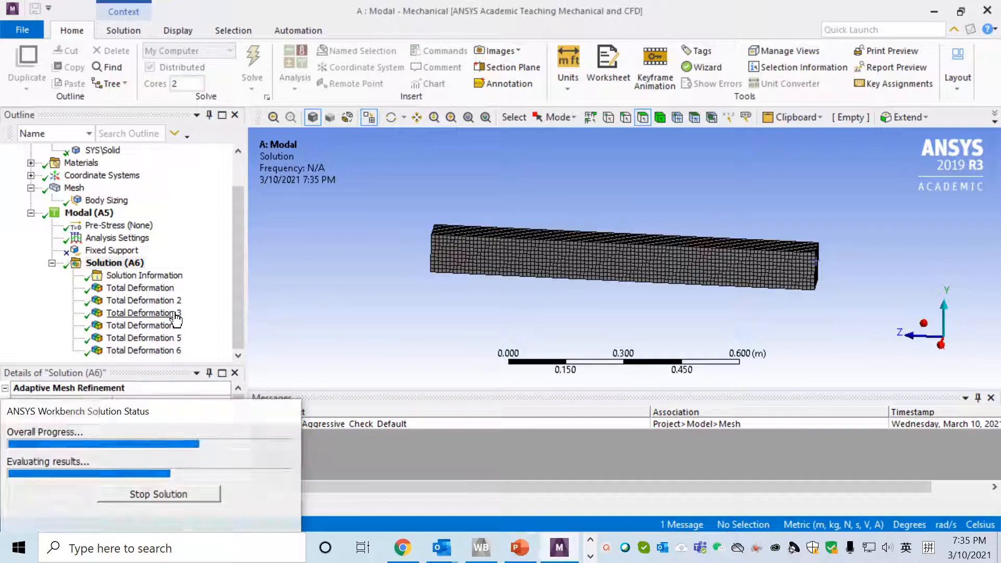
click(135, 288)
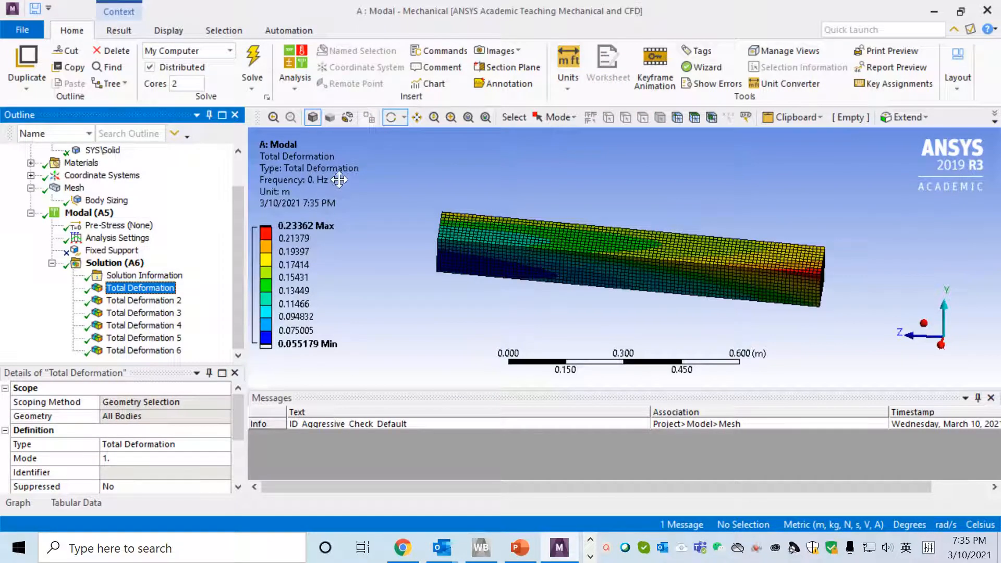
- Step through free-beam modes 2 to 6 at near-zero frequencies, up to 5.14e-3 Hz
click(143, 300)
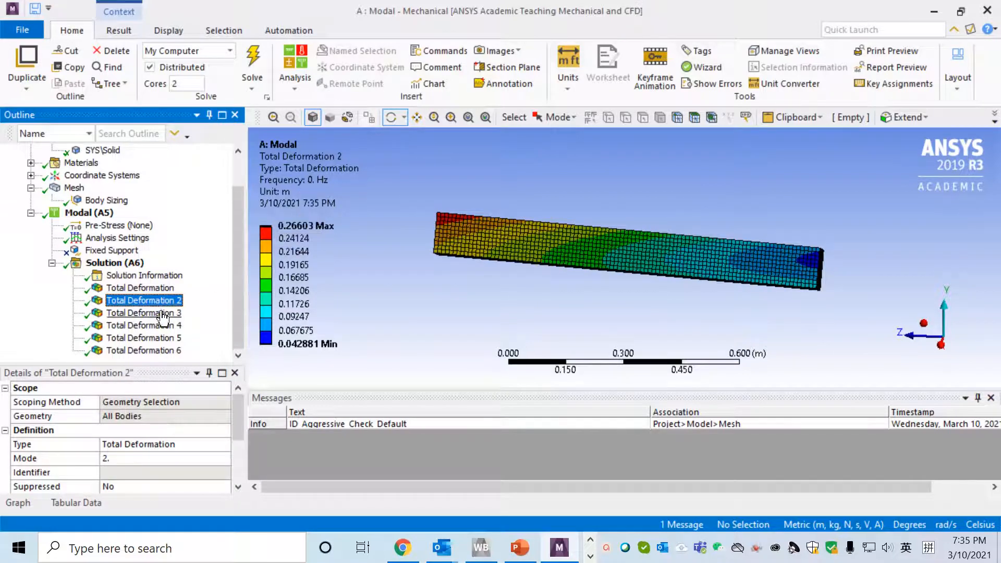
click(143, 325)
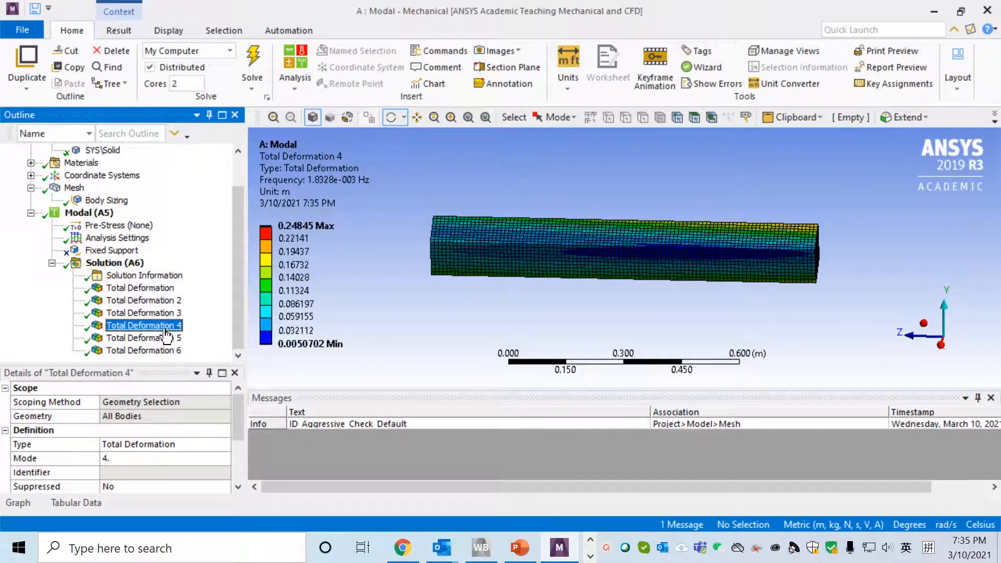
click(143, 337)
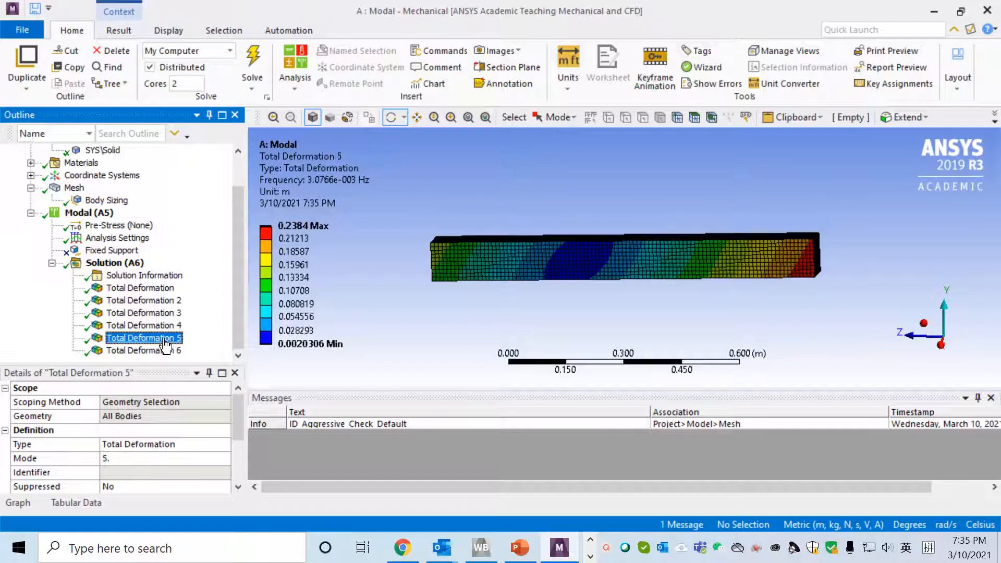
click(144, 325)
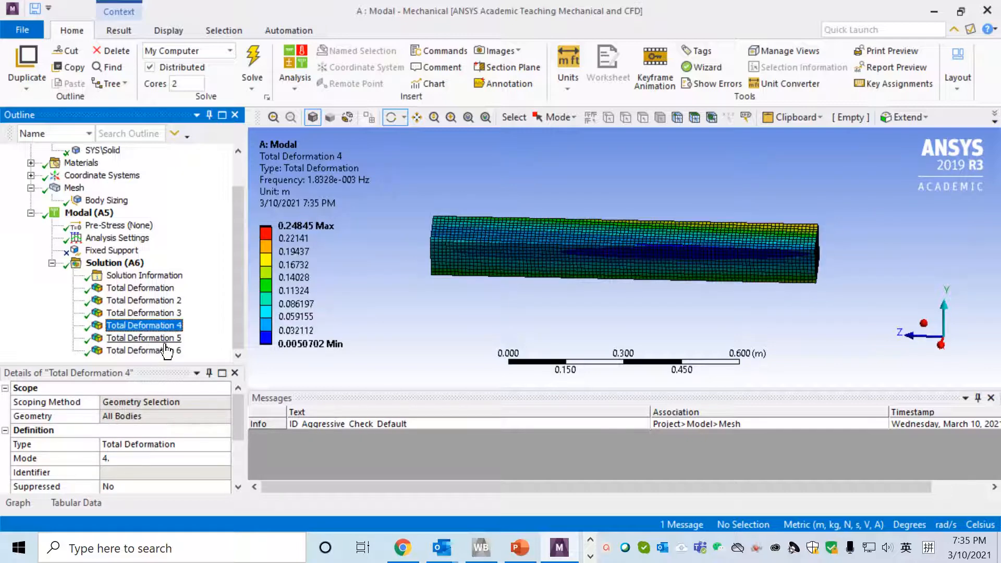
click(143, 350)
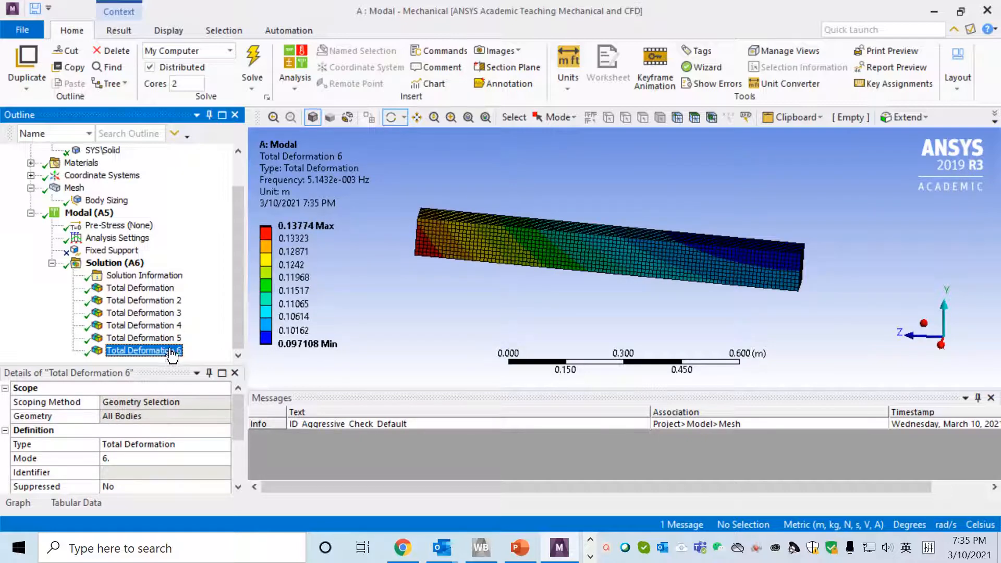
click(139, 350)
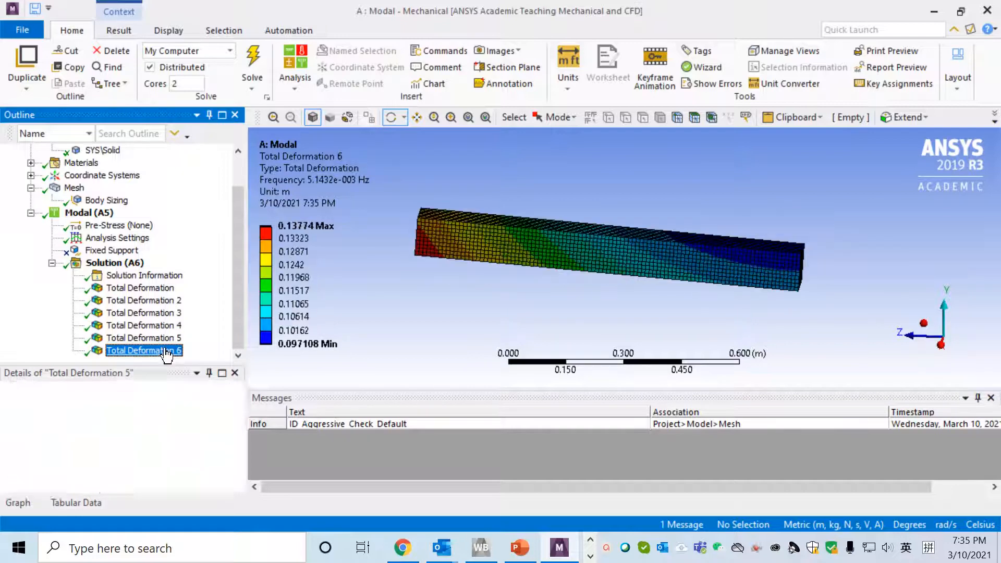
right_click(113, 263)
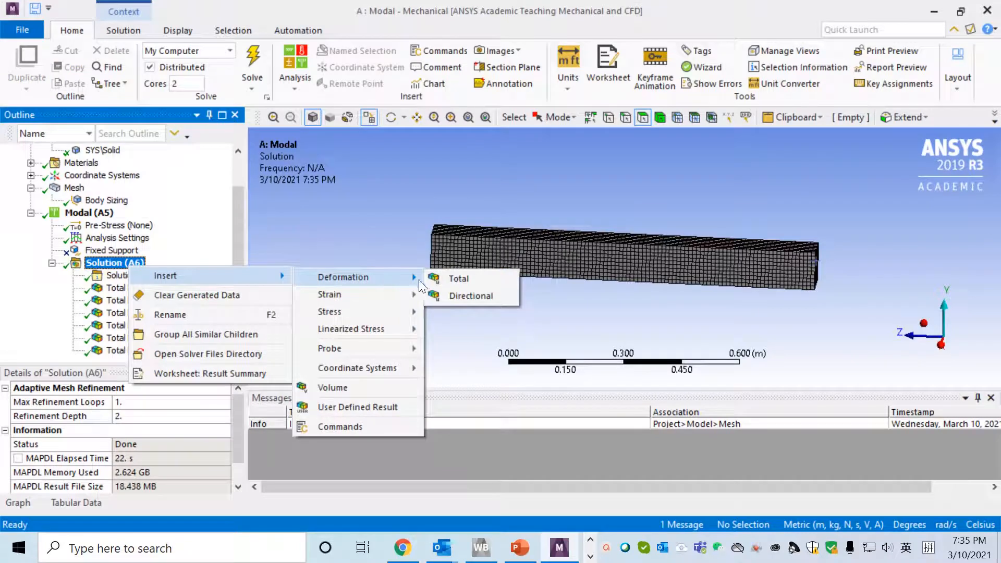
- Insert a seventh Total Deformation result under Solution (A6), left unsolved at mode 1
click(459, 278)
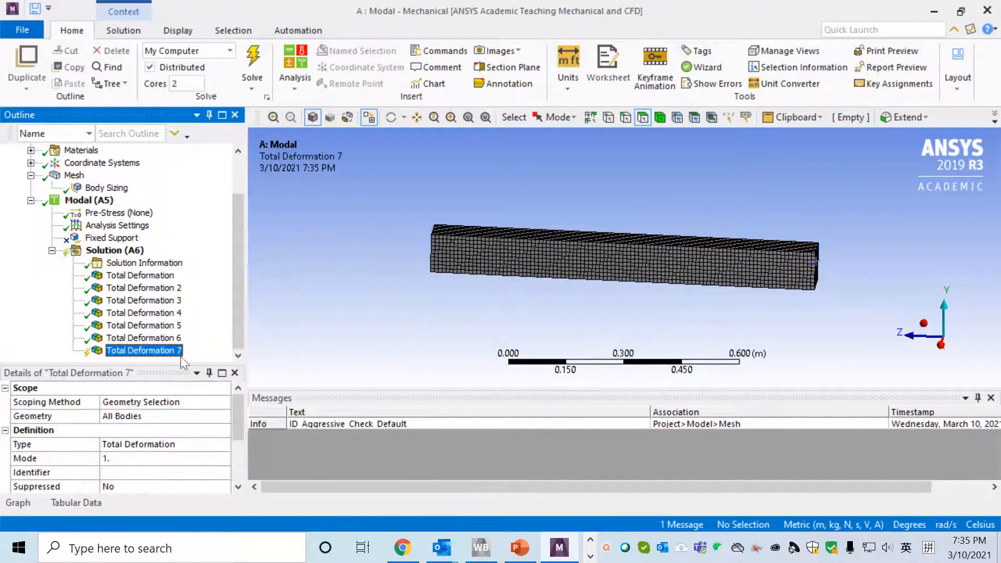
click(116, 225)
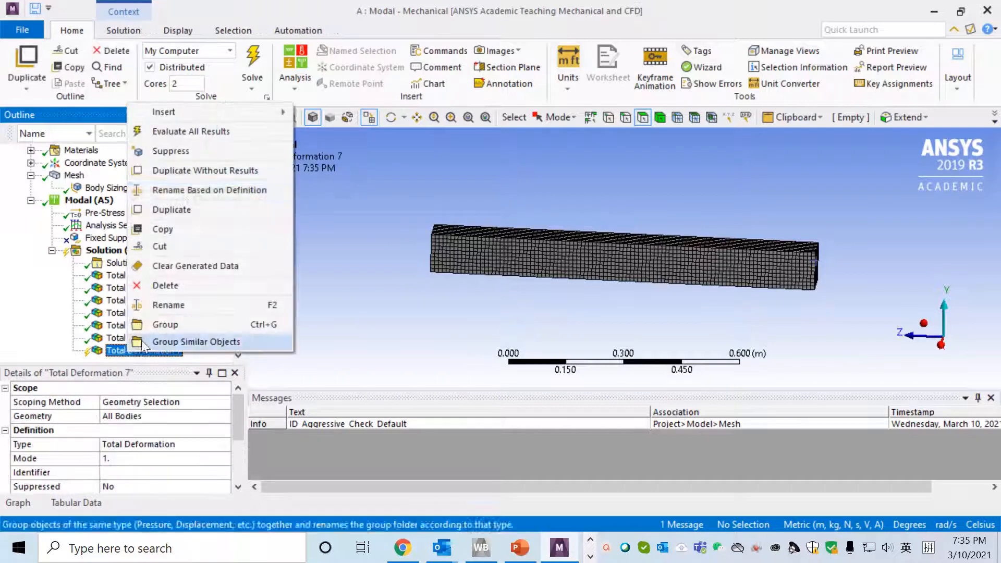
mouse_move(191, 131)
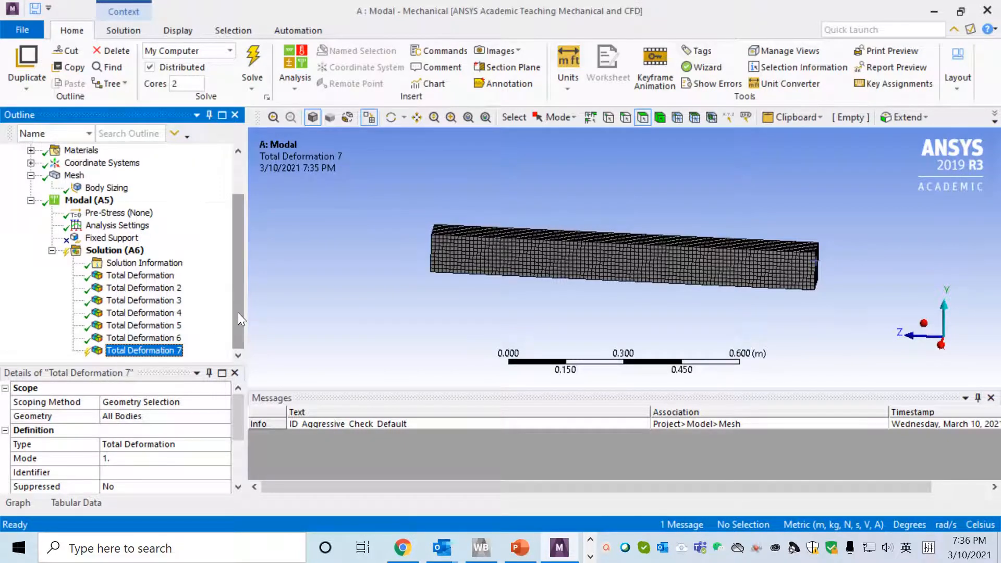
scroll(up, 3)
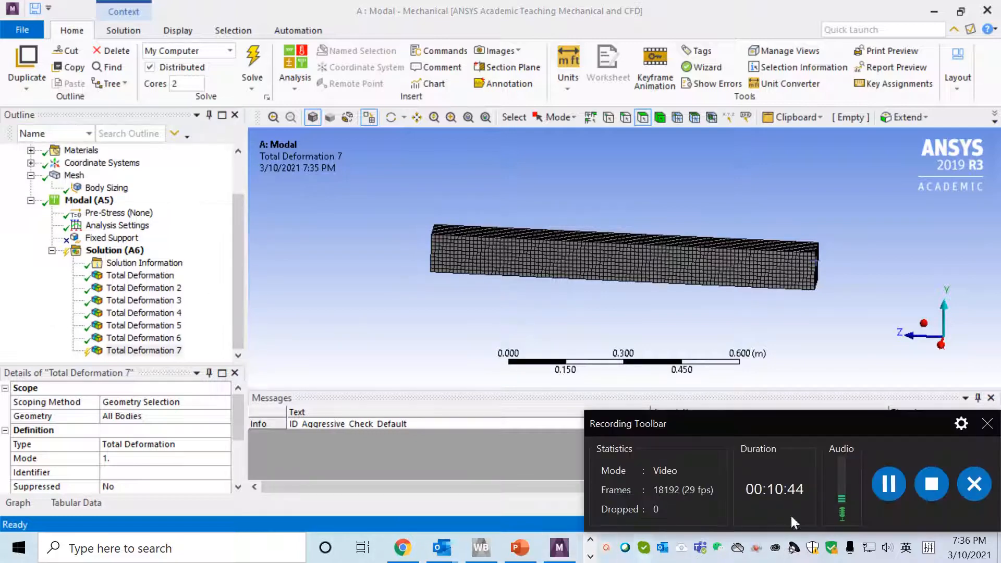
mouse_move(931, 484)
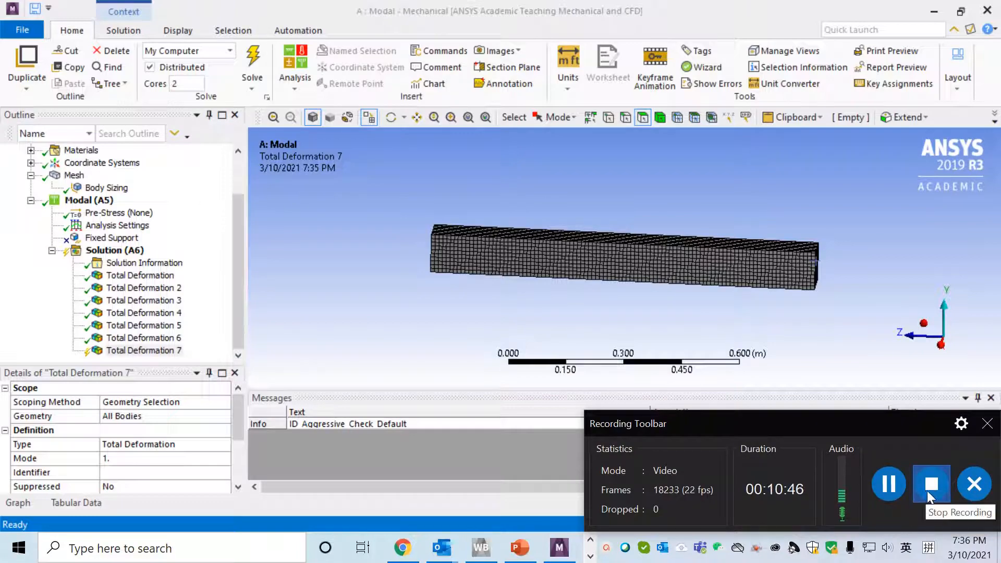